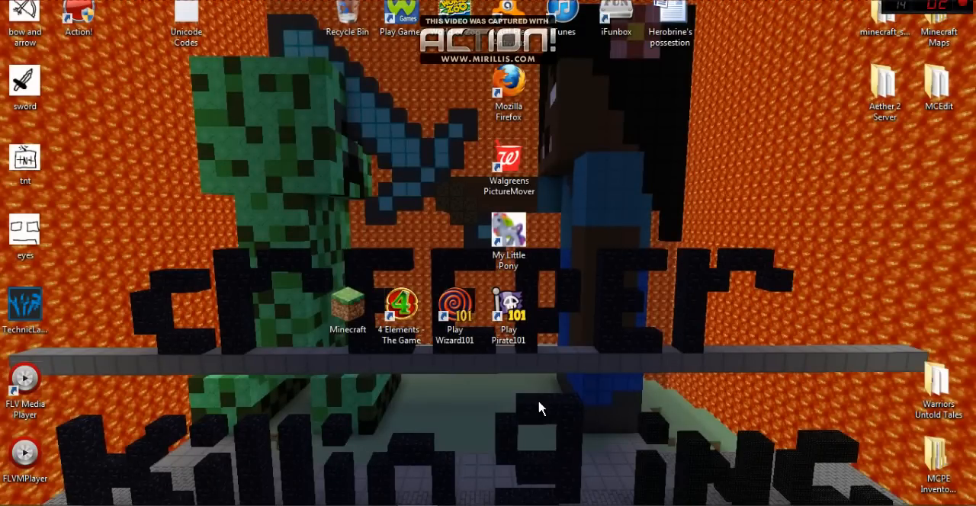
mouse_move(670, 367)
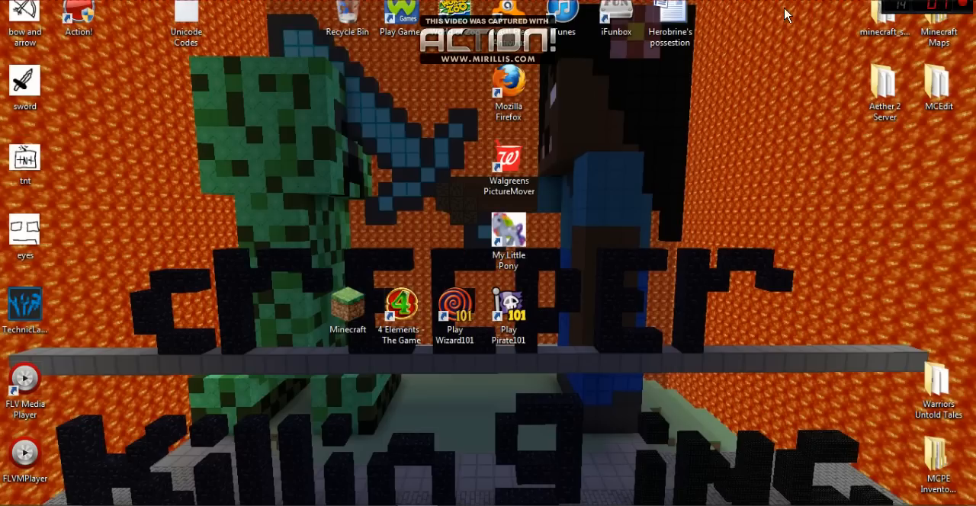
mouse_move(523, 52)
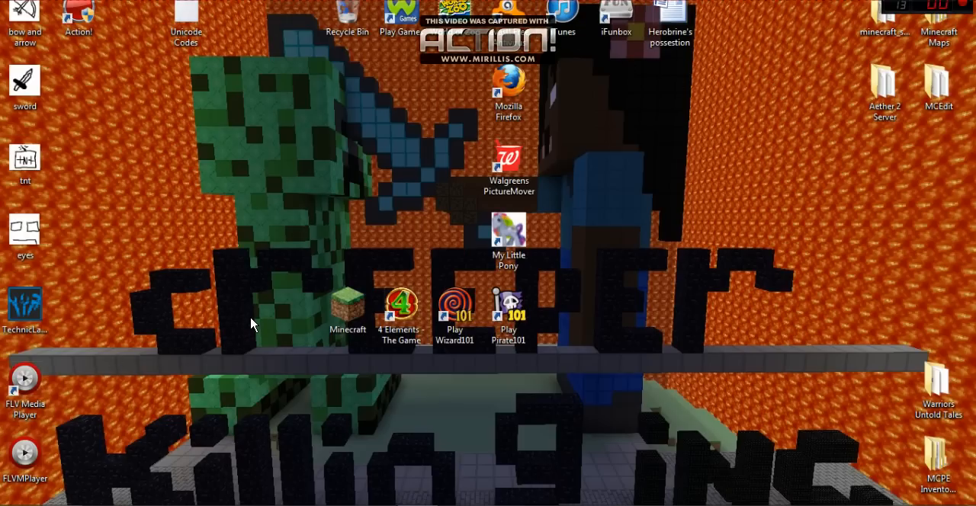
mouse_move(284, 296)
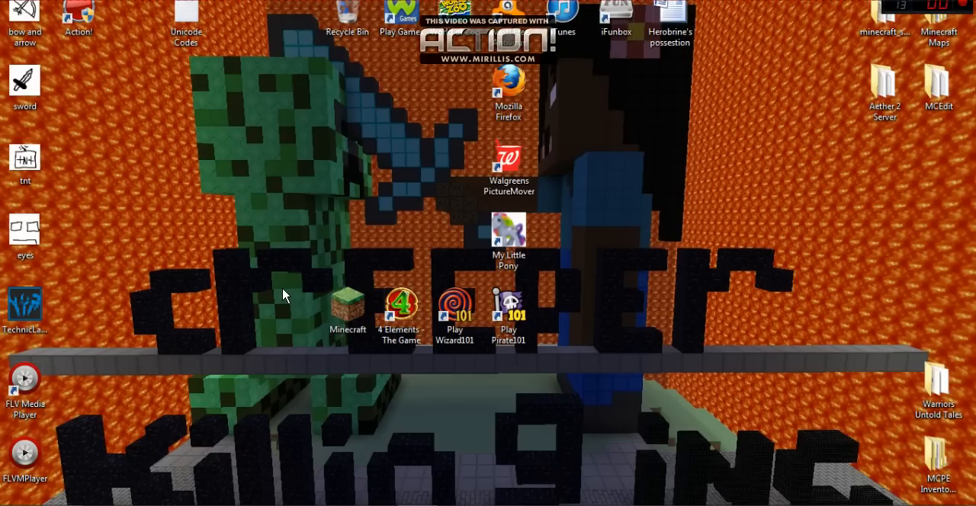
mouse_move(118, 438)
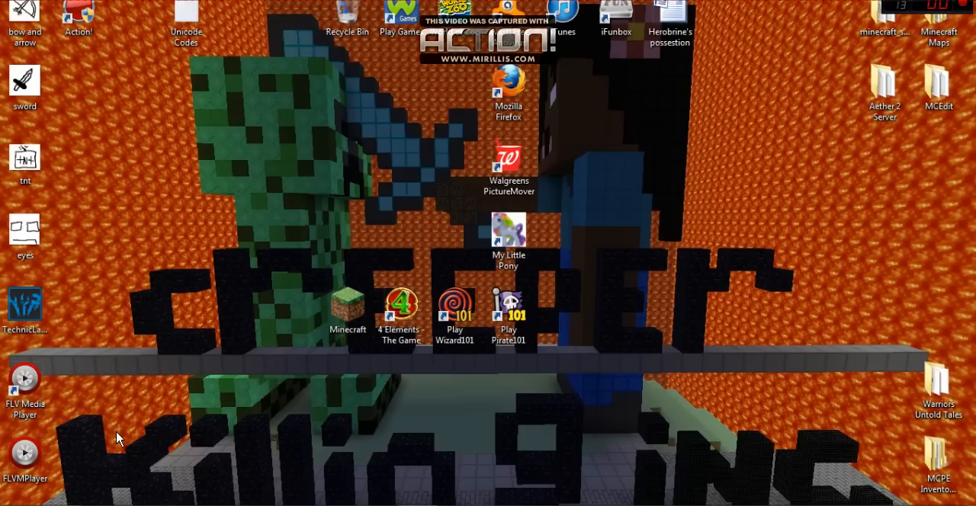
Search the Start menu for Paint.NET to launch it
left_click(12, 500)
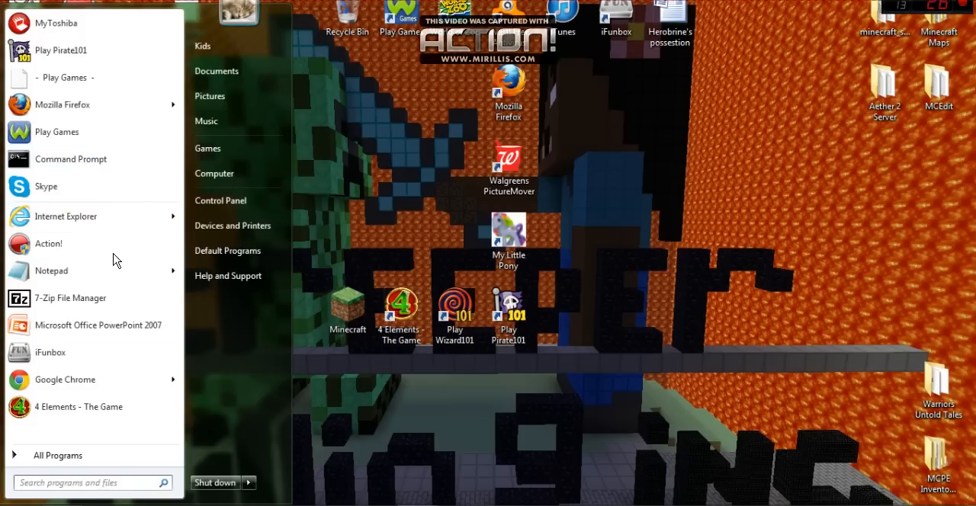
type("pain")
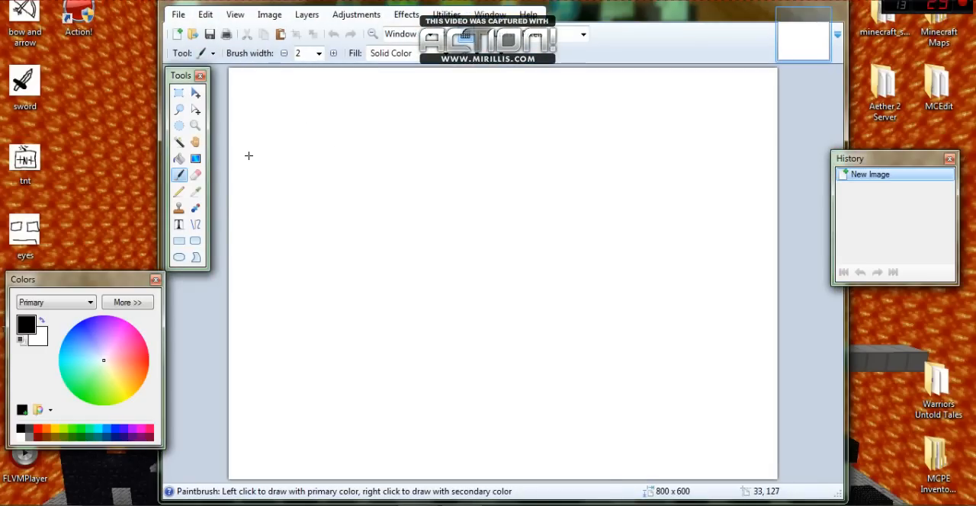
mouse_move(118, 286)
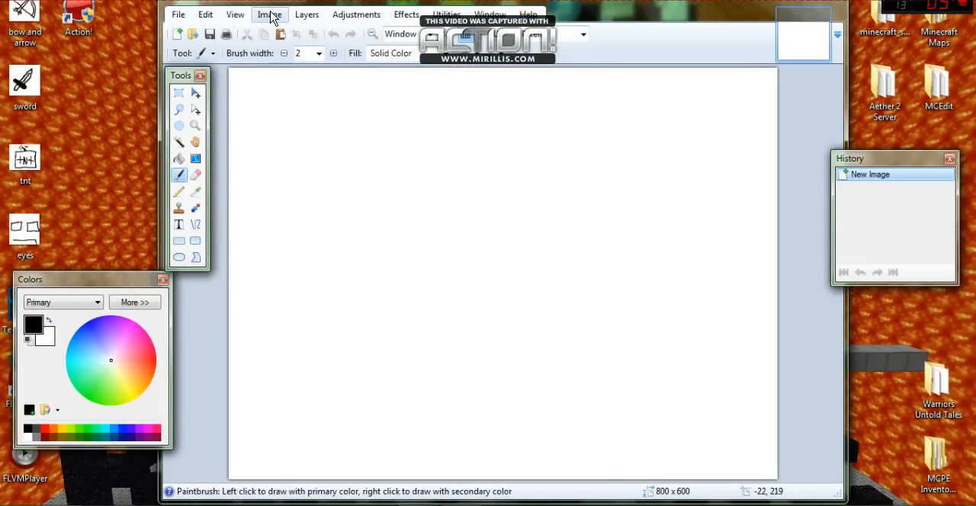
Resize the image to 22 × 17 pixels
left_click(270, 13)
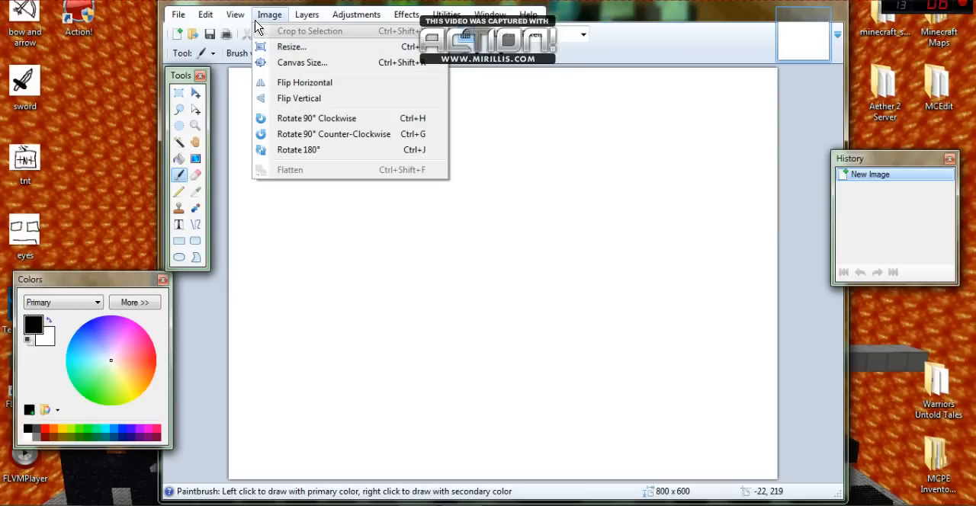
mouse_move(304, 46)
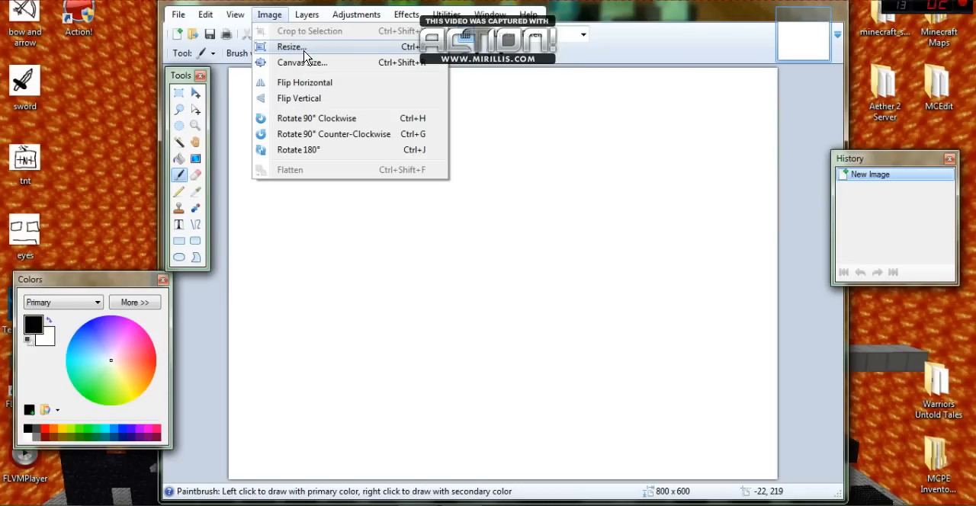
left_click(289, 46)
type("22")
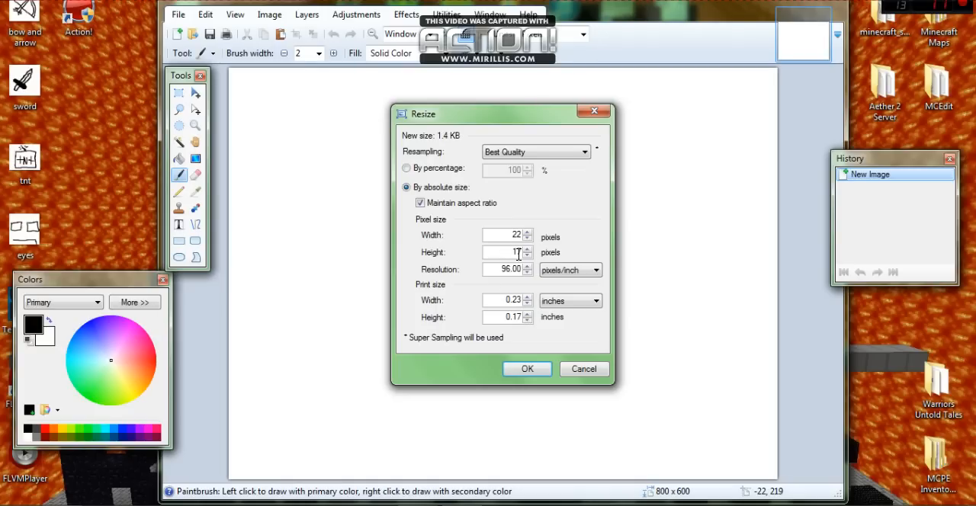
left_click(527, 369)
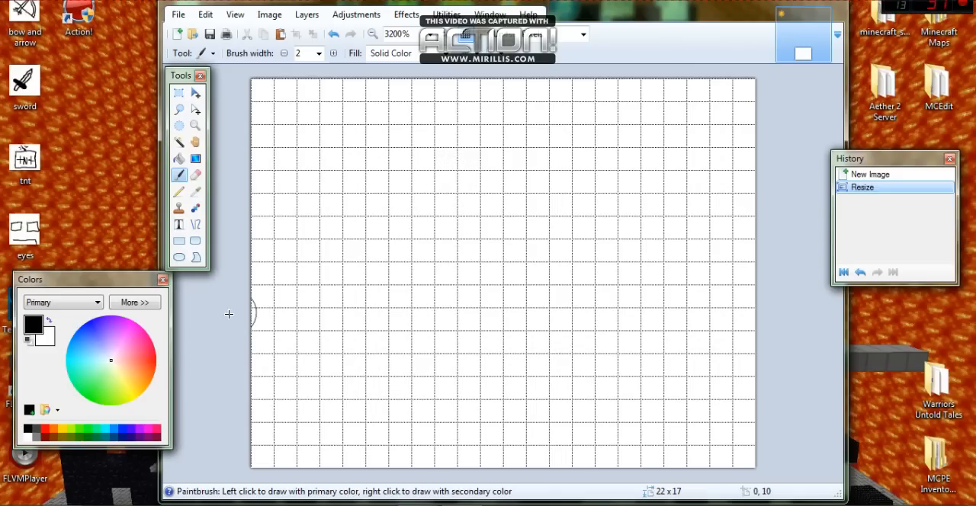
mouse_move(149, 352)
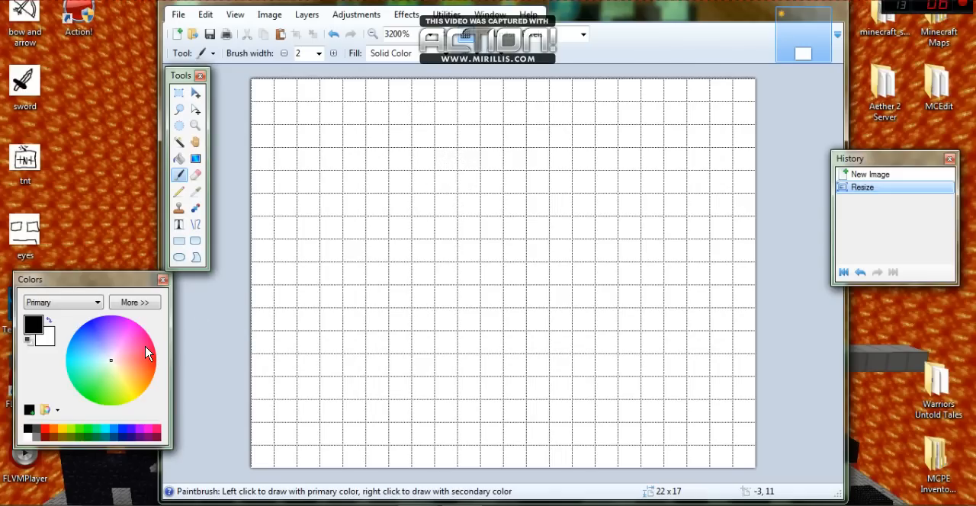
mouse_move(141, 388)
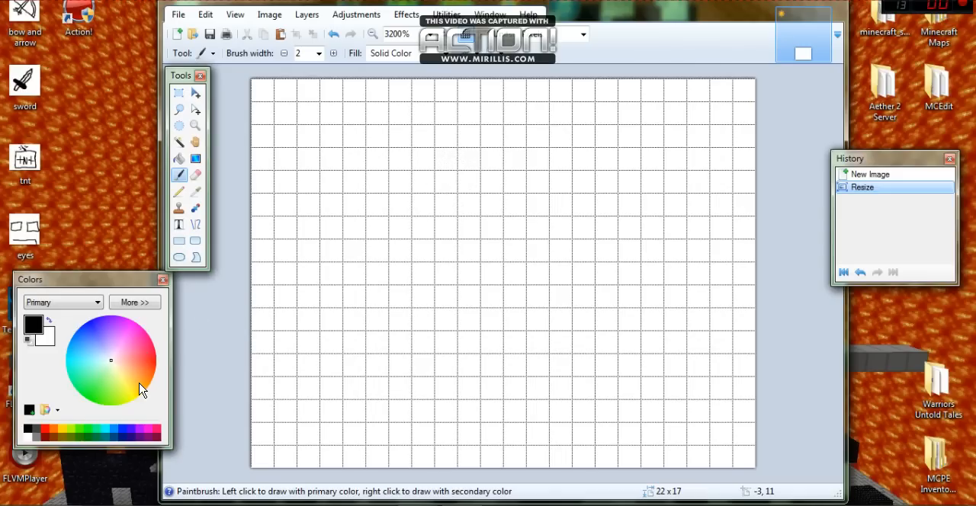
mouse_move(76, 363)
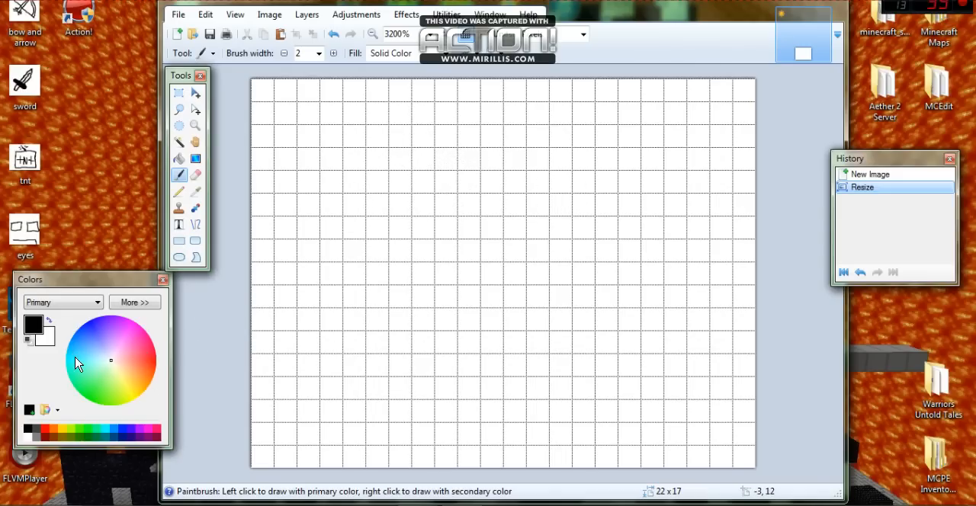
mouse_move(358, 137)
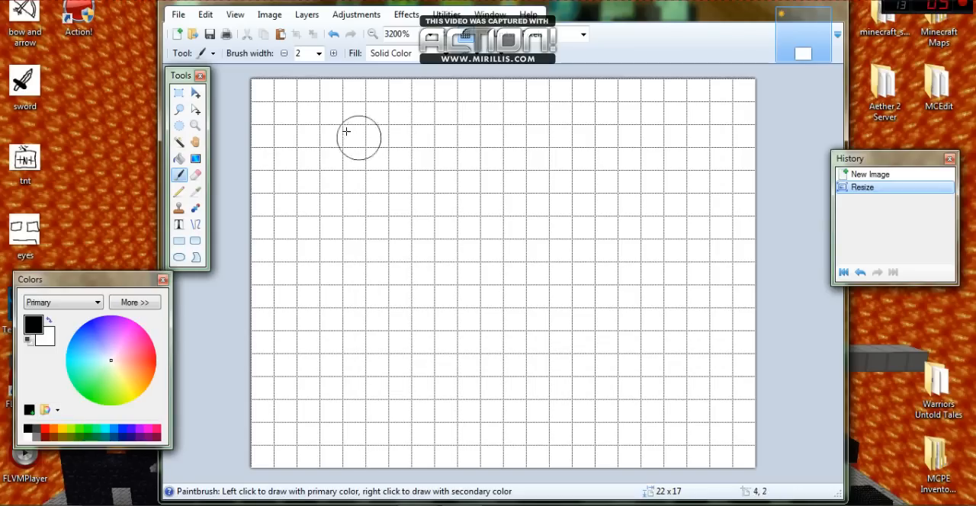
mouse_move(275, 93)
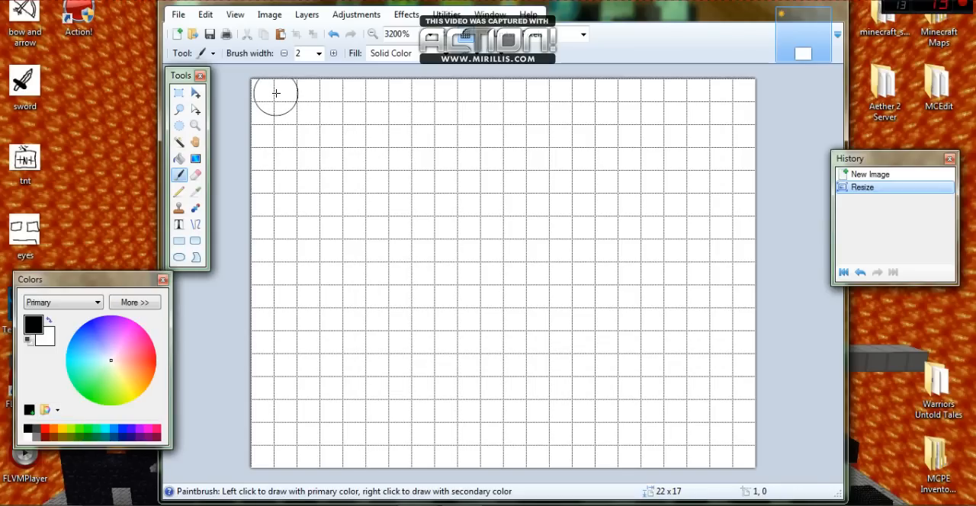
mouse_move(262, 96)
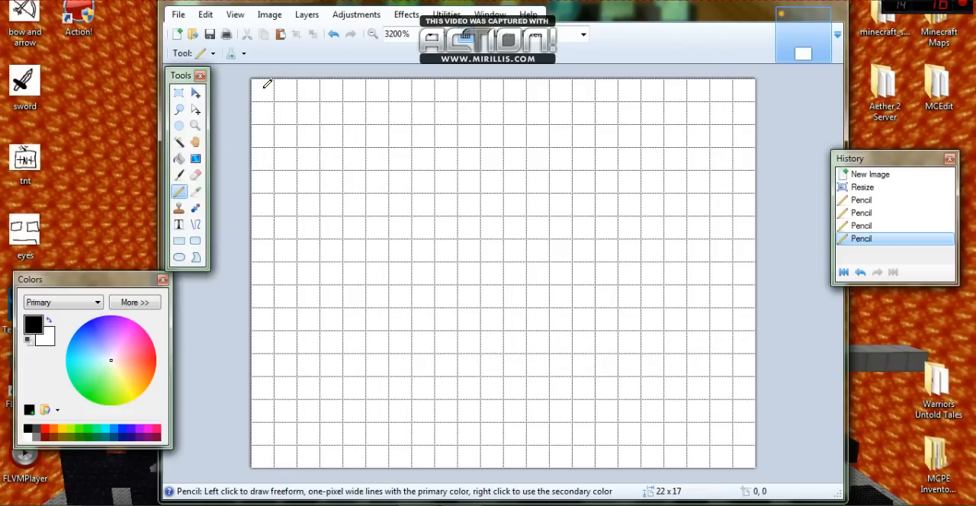
Draw black pencil lines along the top edge and around the left panel
left_click_drag(267, 87, 500, 87)
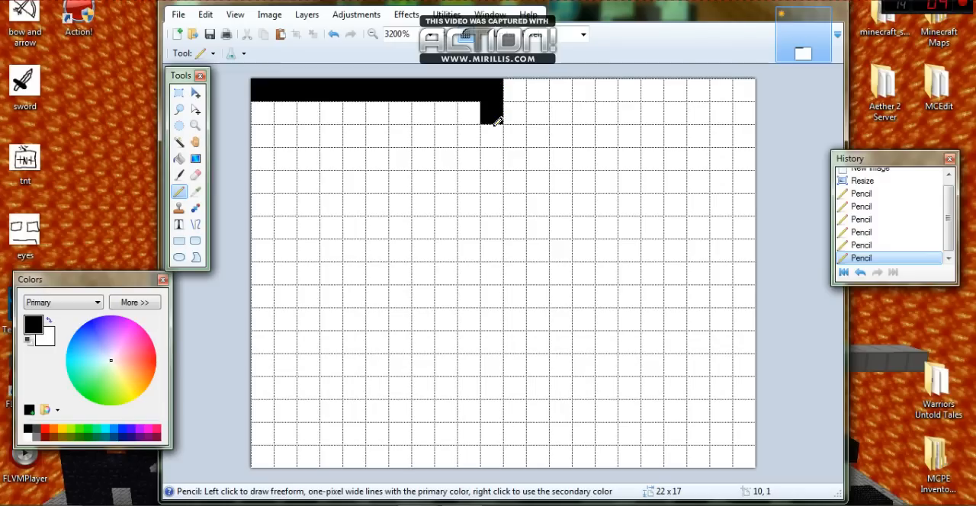
left_click_drag(500, 122, 435, 454)
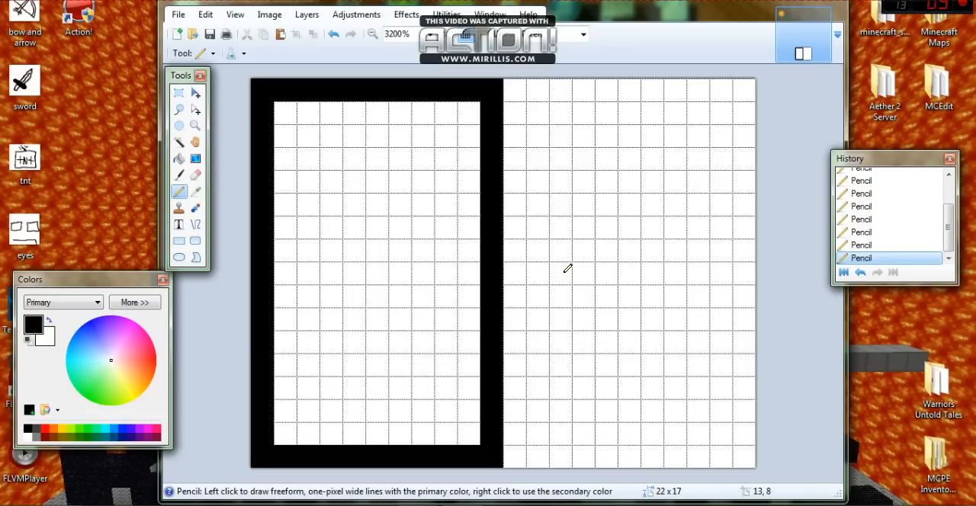
mouse_move(518, 86)
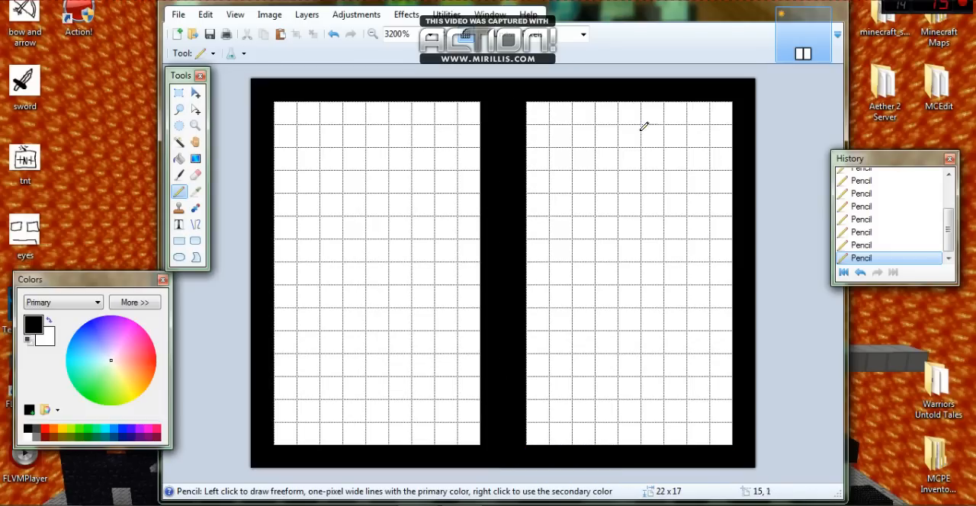
mouse_move(289, 82)
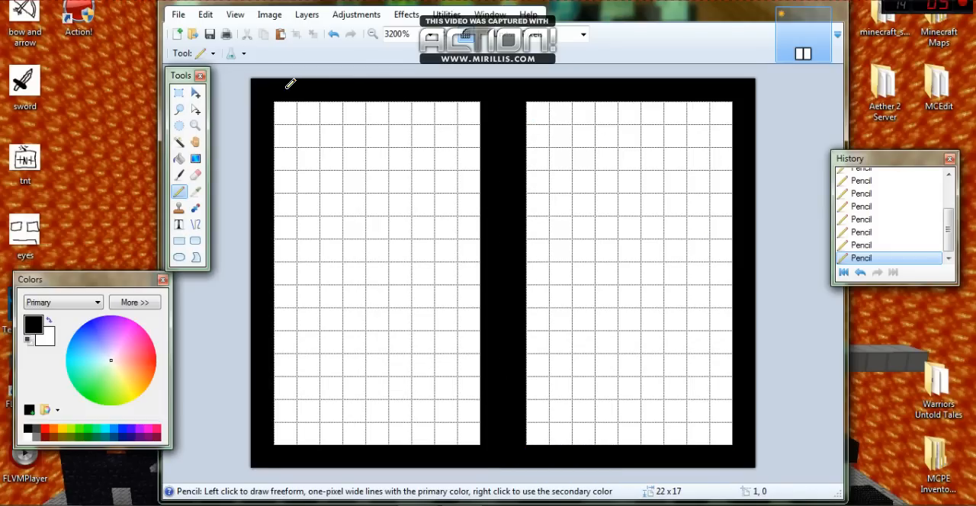
mouse_move(544, 90)
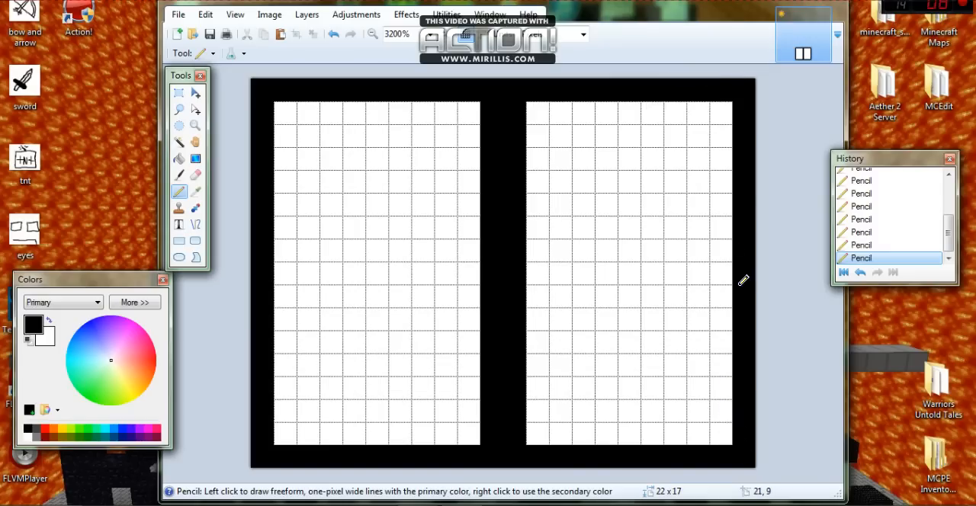
mouse_move(755, 259)
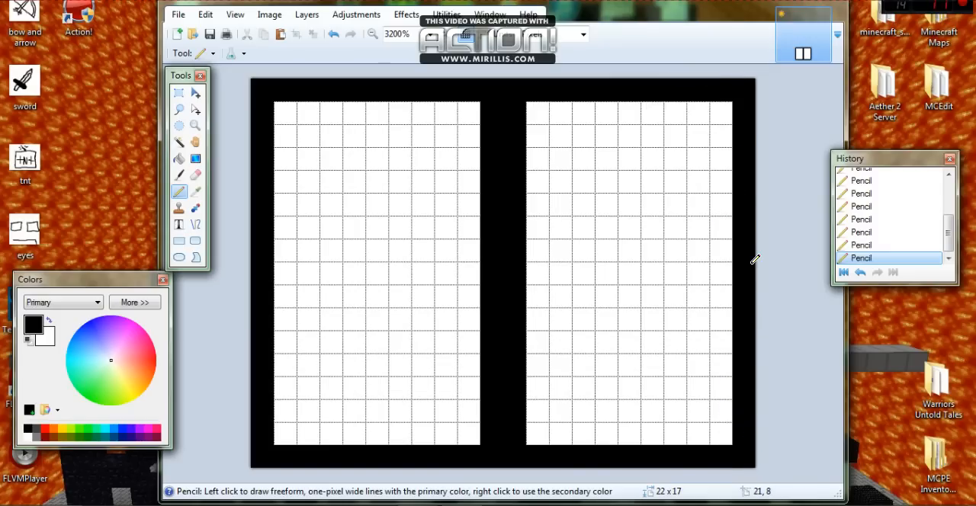
mouse_move(747, 225)
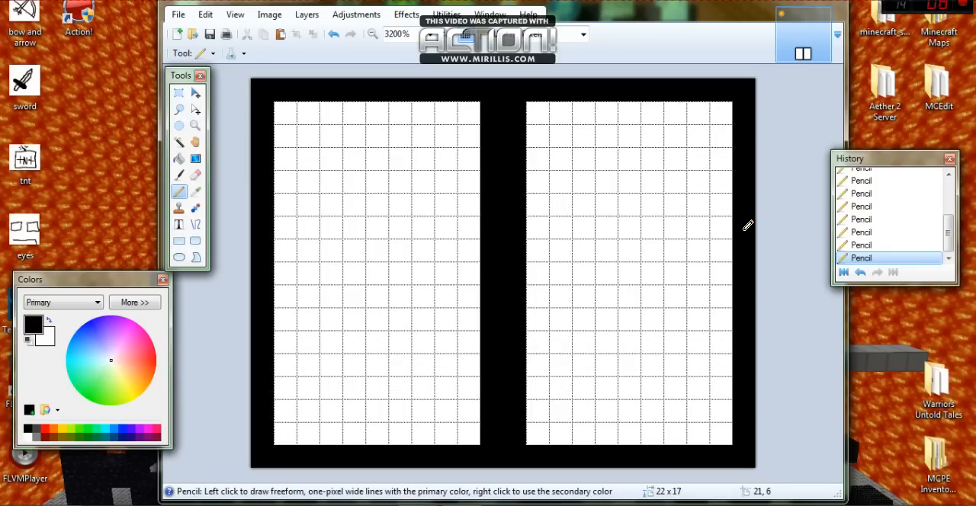
mouse_move(545, 158)
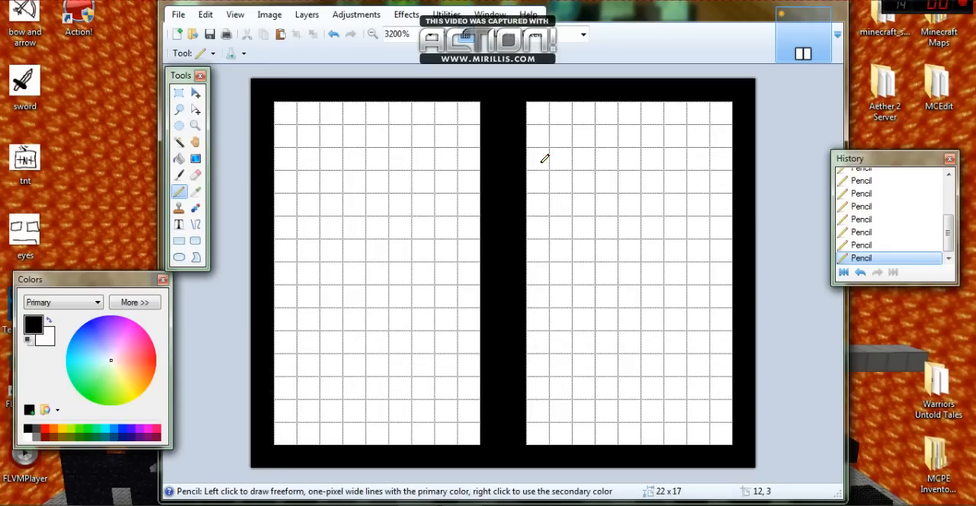
mouse_move(292, 91)
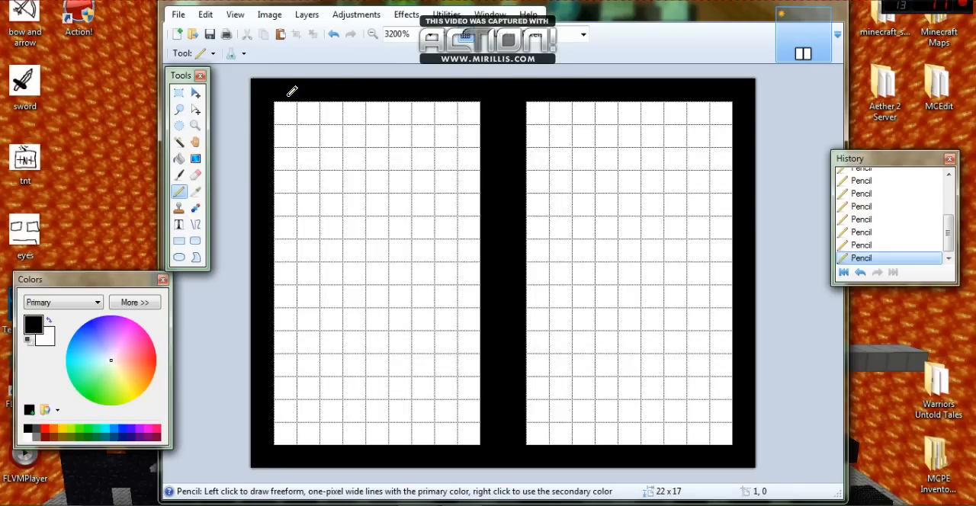
mouse_move(629, 198)
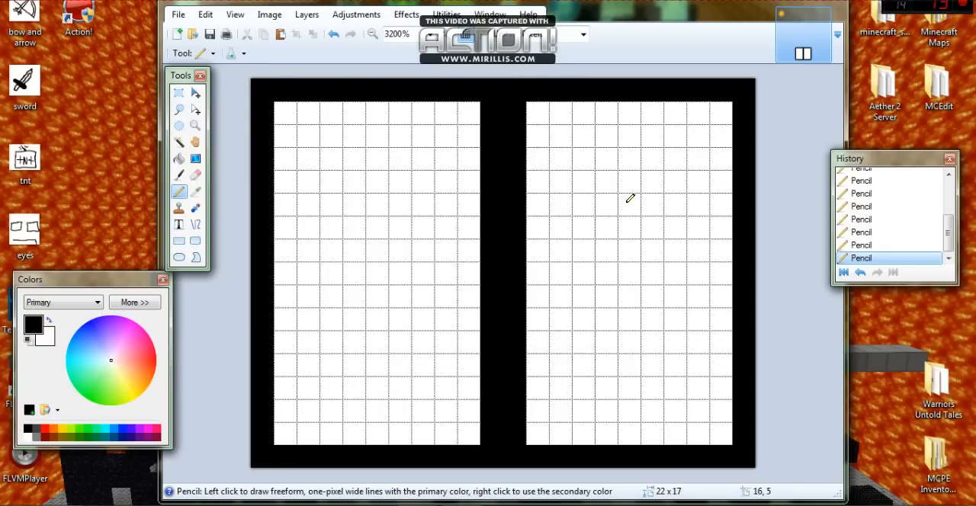
mouse_move(88, 343)
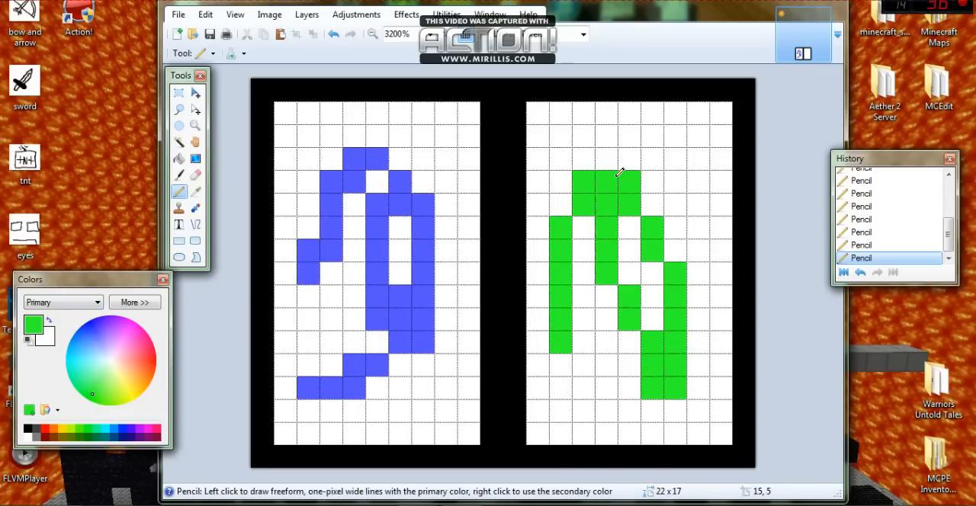
left_click_drag(618, 171, 705, 138)
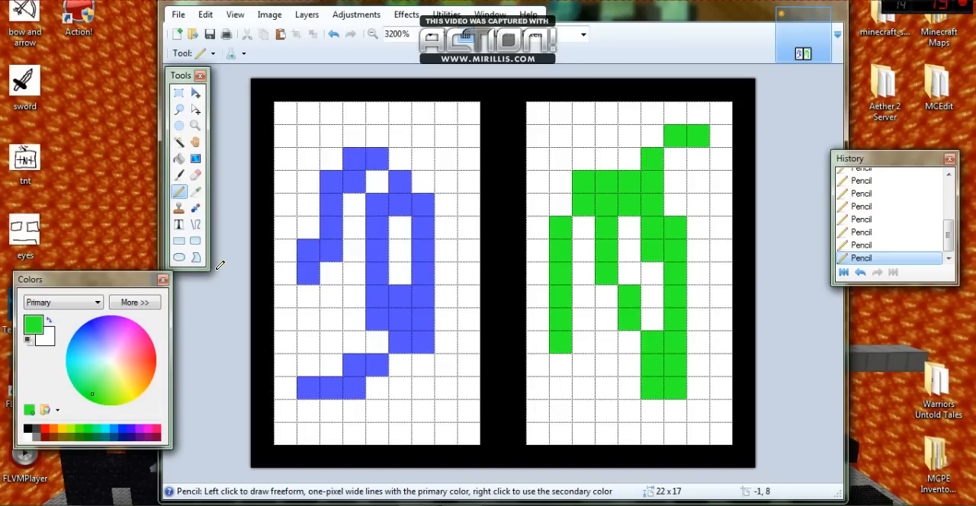
mouse_move(109, 166)
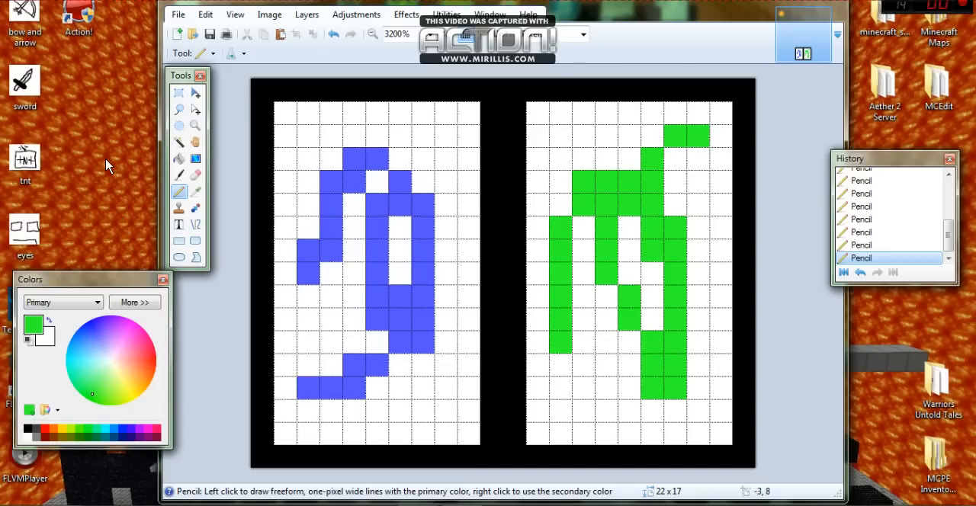
mouse_move(182, 120)
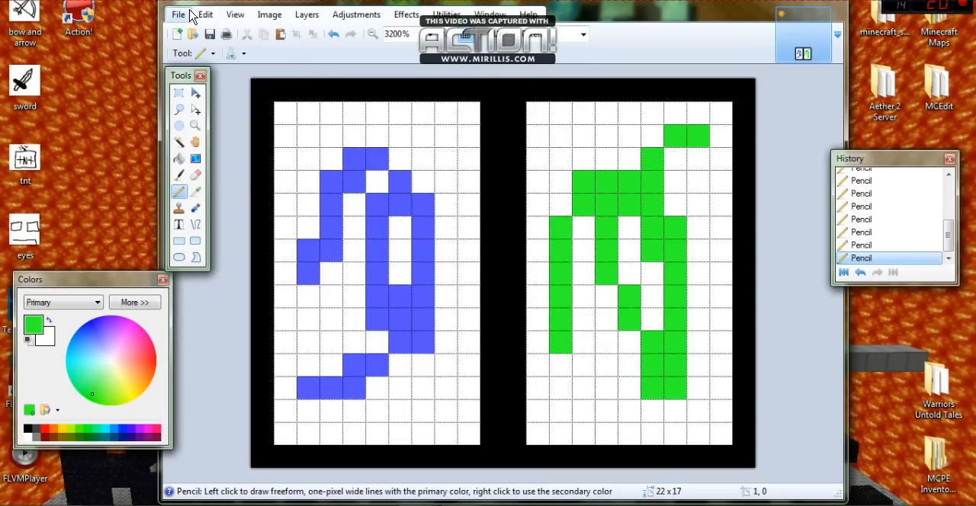
Open the 'Cra Cra Rainbow Cape' image from Pictures
left_click(178, 13)
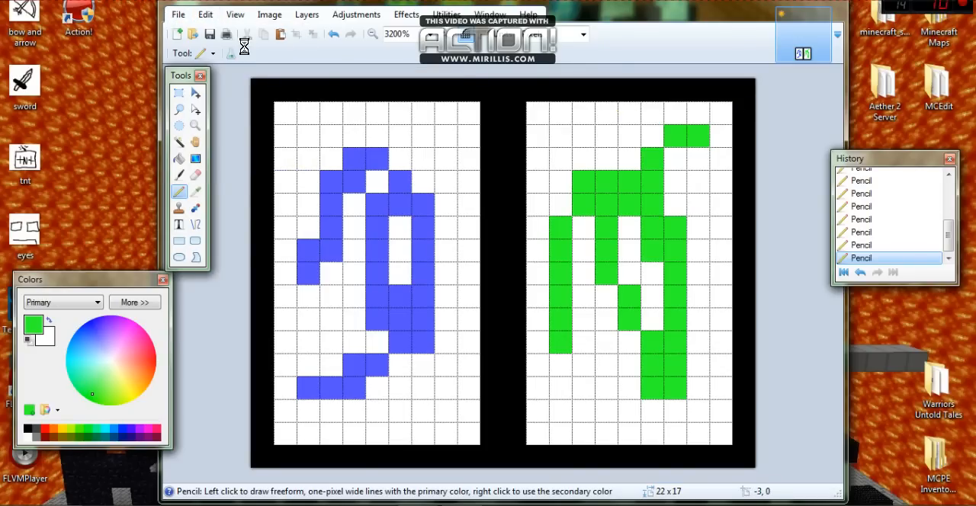
left_click(178, 13)
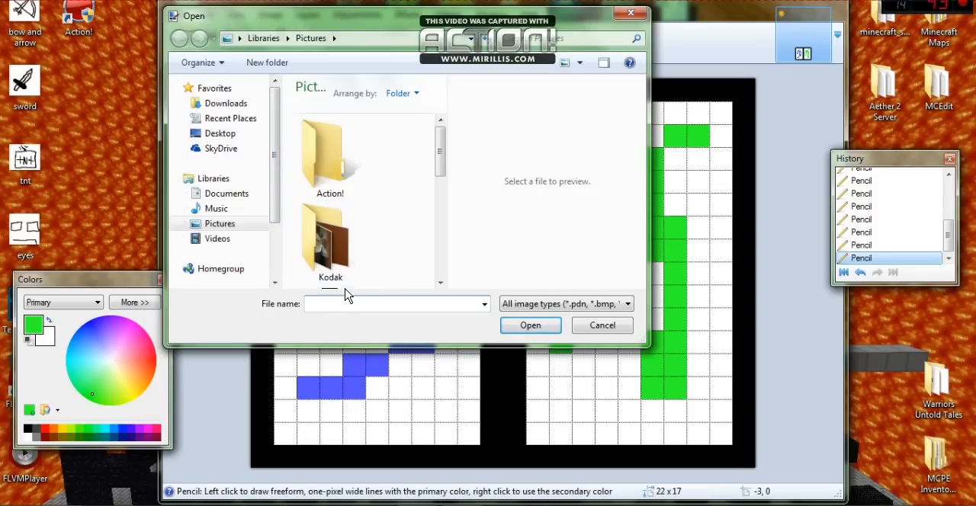
left_click(331, 267)
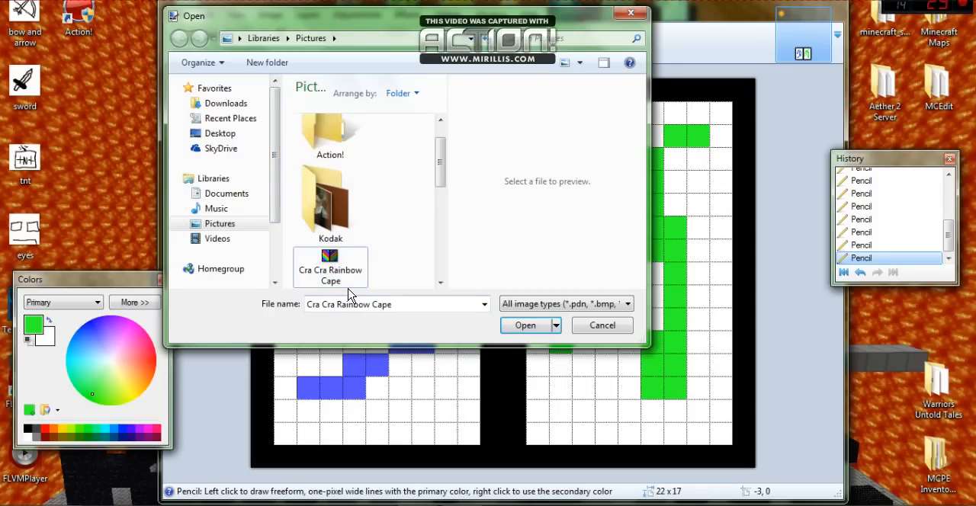
left_click(525, 324)
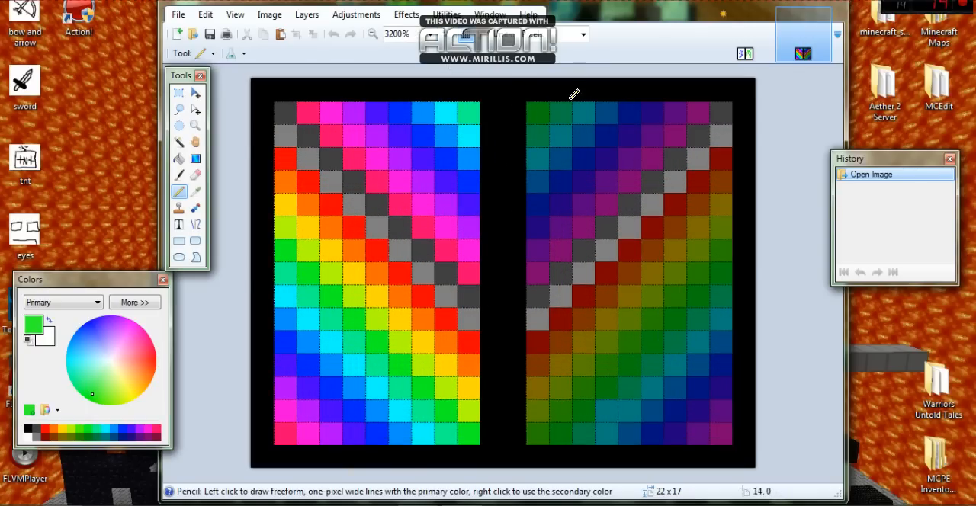
mouse_move(473, 202)
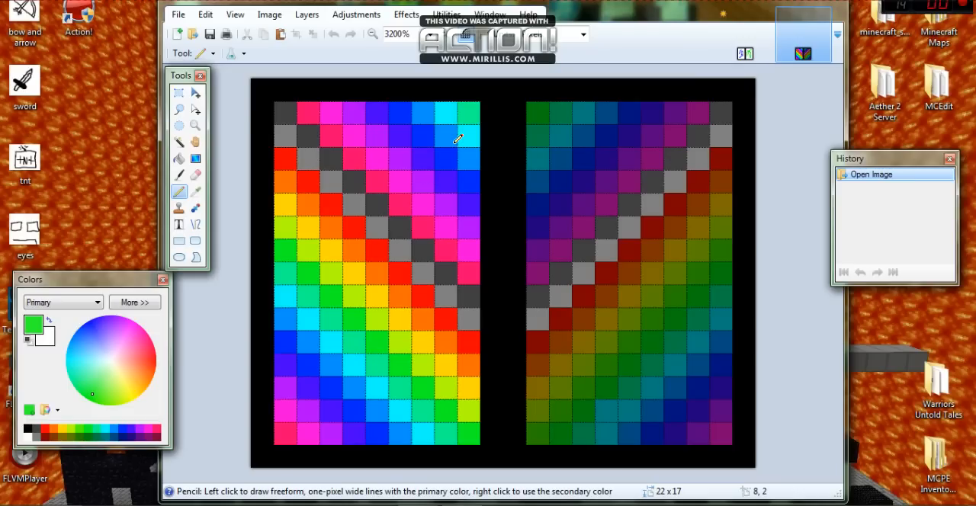
mouse_move(300, 137)
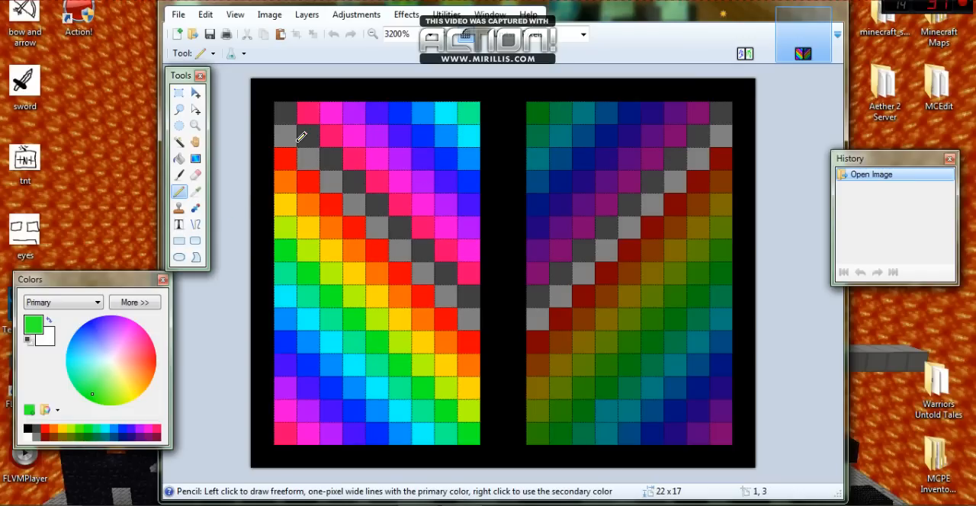
mouse_move(413, 146)
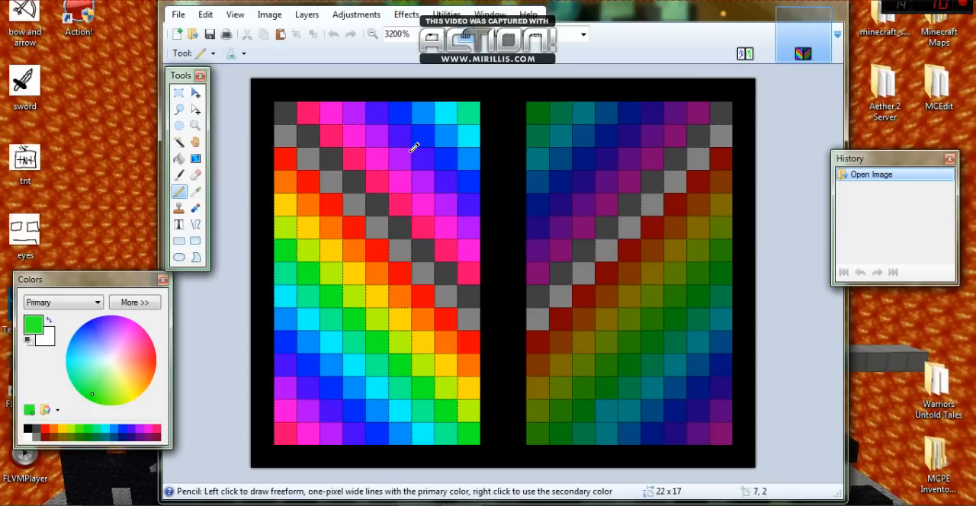
mouse_move(692, 349)
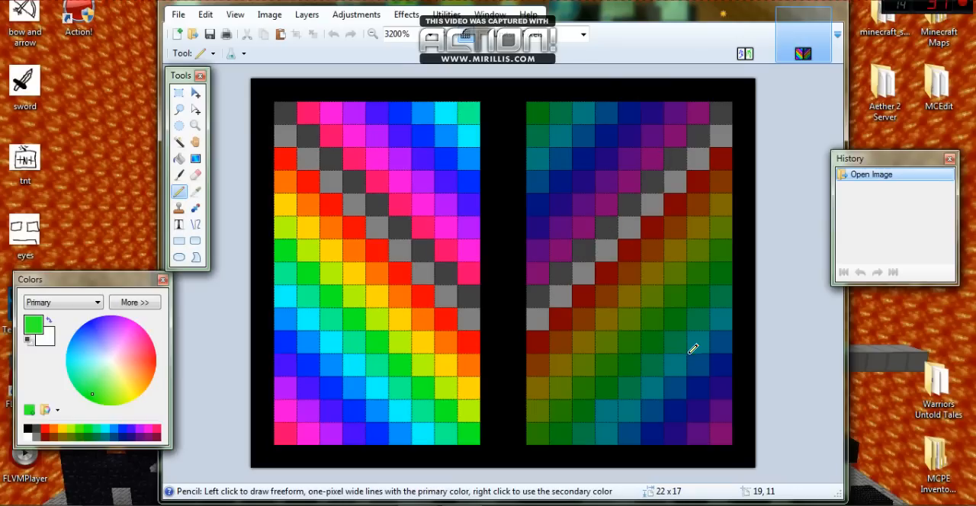
mouse_move(617, 183)
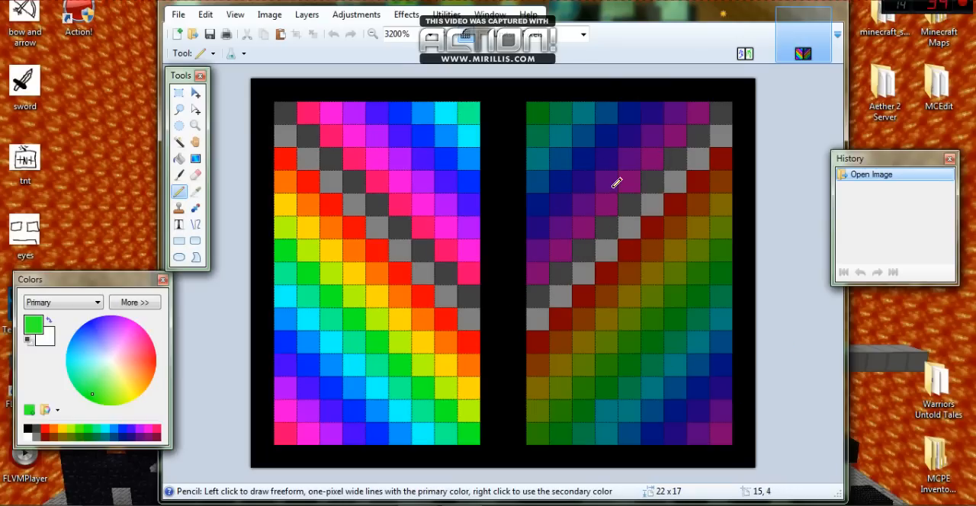
mouse_move(625, 2)
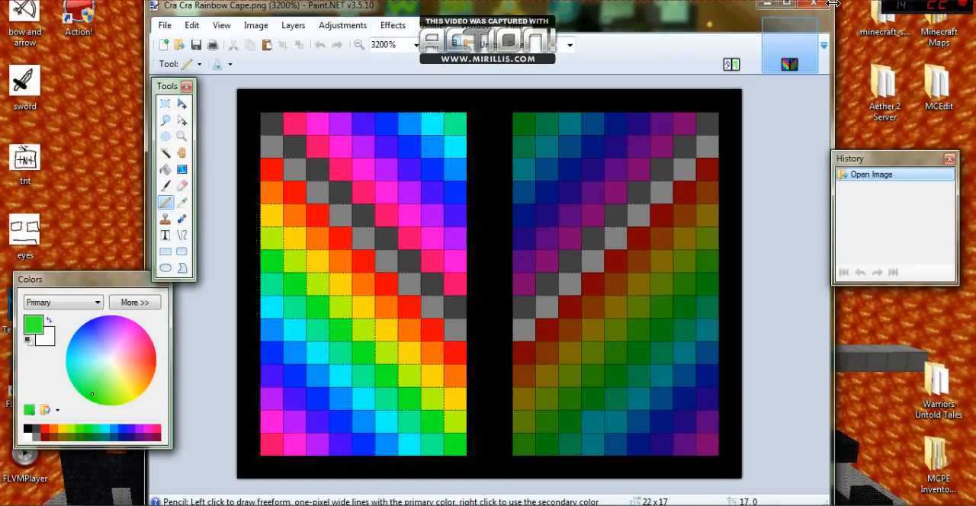
mouse_move(829, 9)
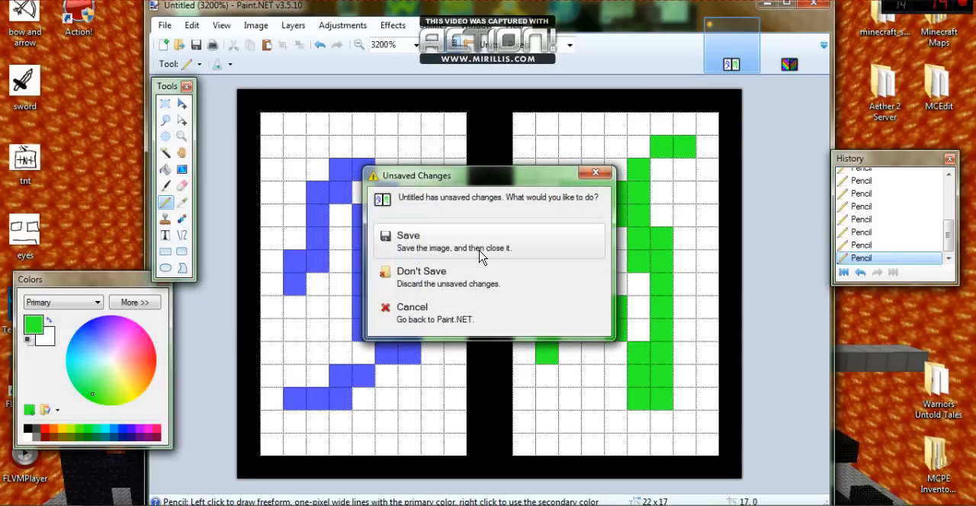
Dismiss the unsaved changes prompt so Paint.NET closes
left_click(421, 271)
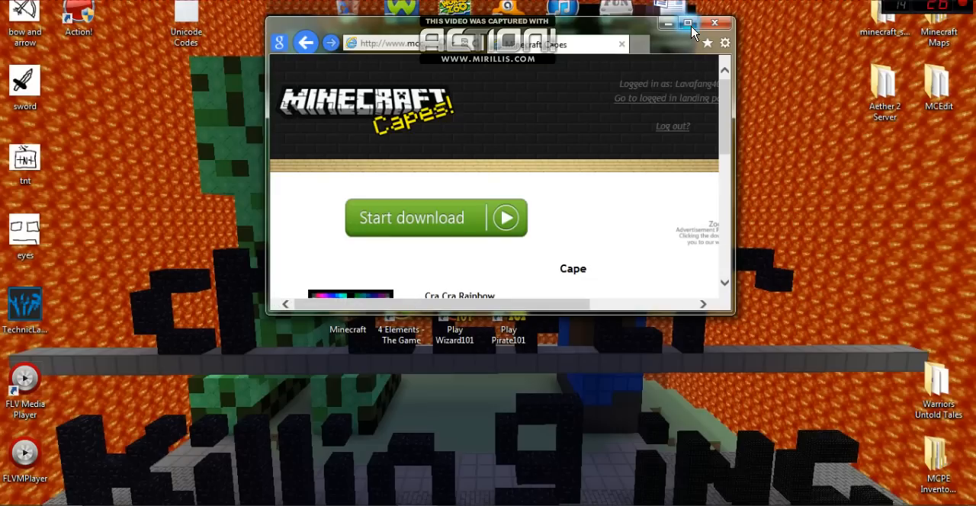
mouse_move(687, 23)
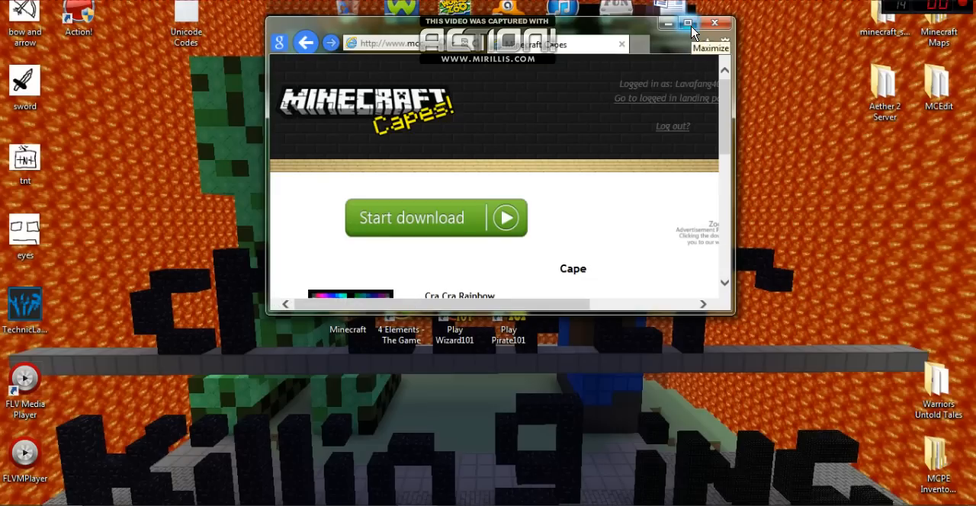
Maximize the browser window showing the Cra Cra Rainbow cape page
left_click(687, 23)
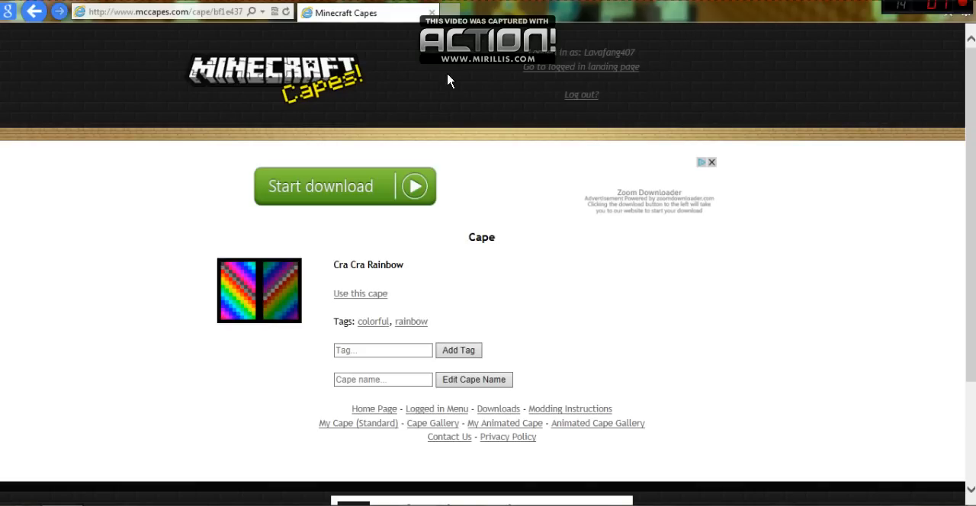
mouse_move(358, 64)
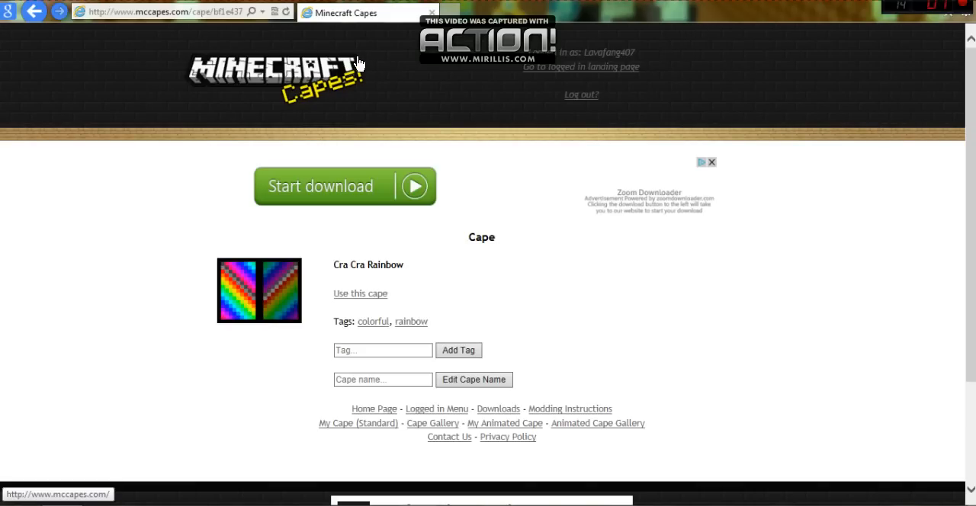
mouse_move(381, 295)
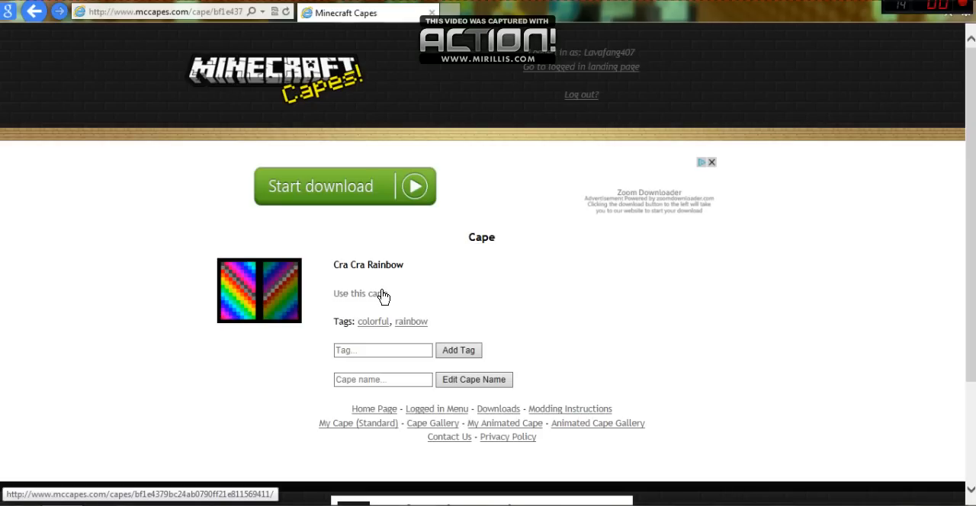
mouse_move(674, 101)
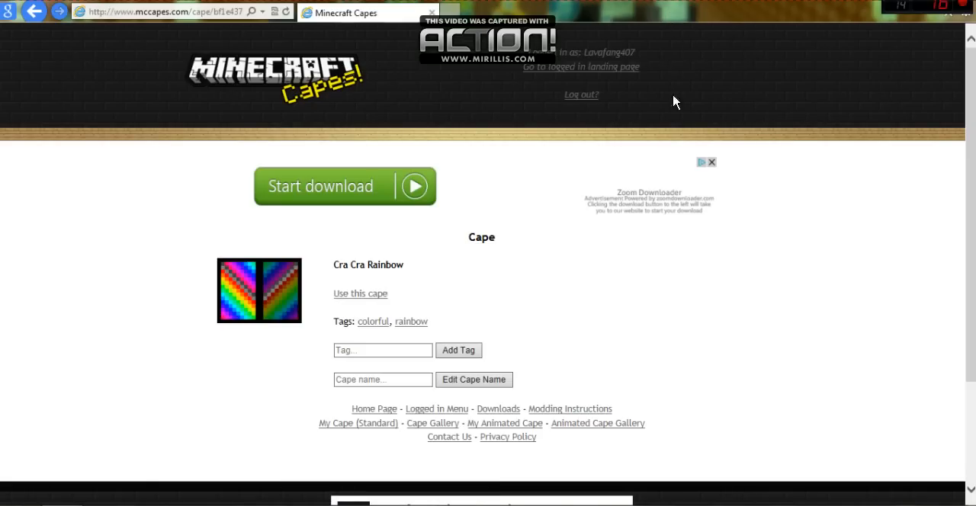
mouse_move(650, 68)
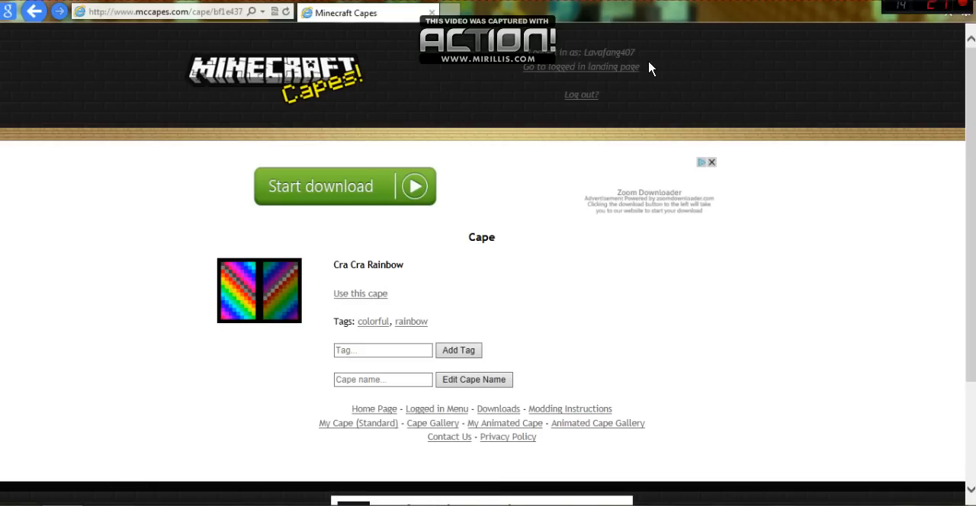
mouse_move(717, 67)
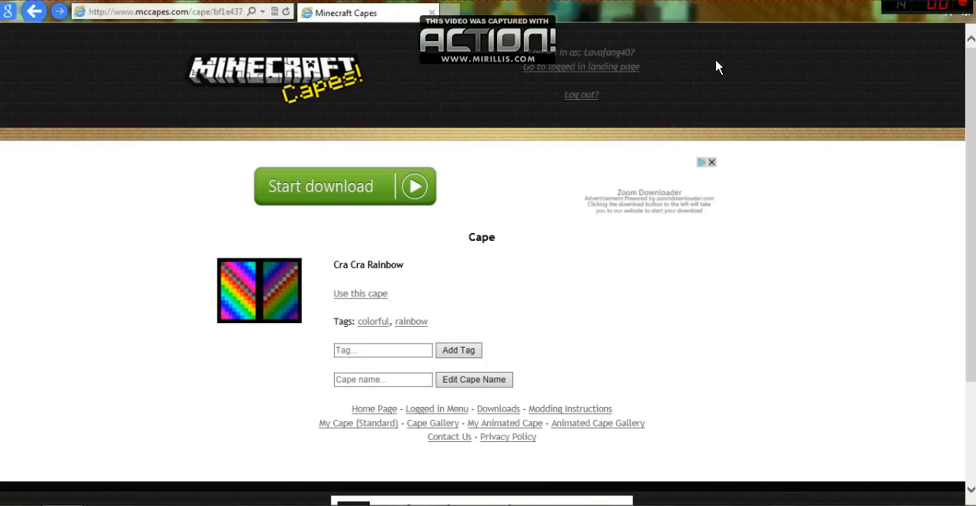
mouse_move(331, 99)
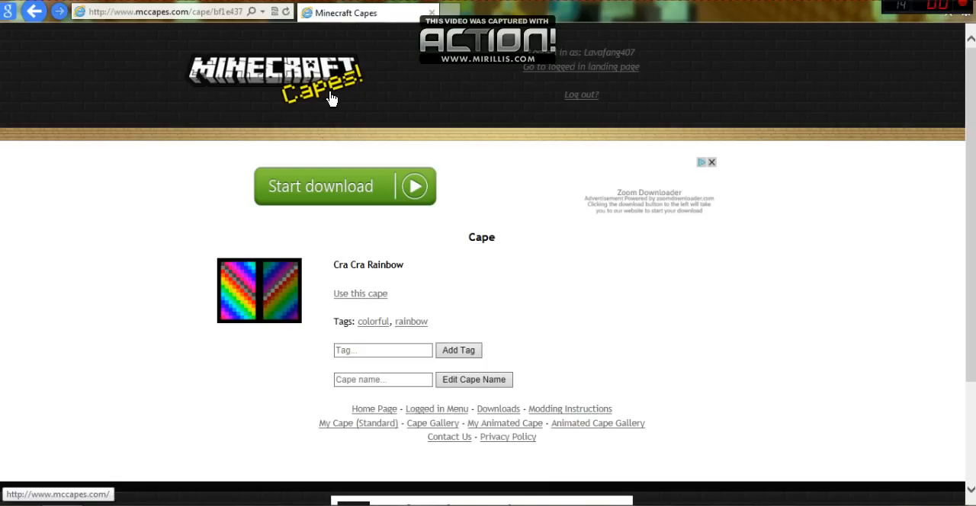
mouse_move(450, 160)
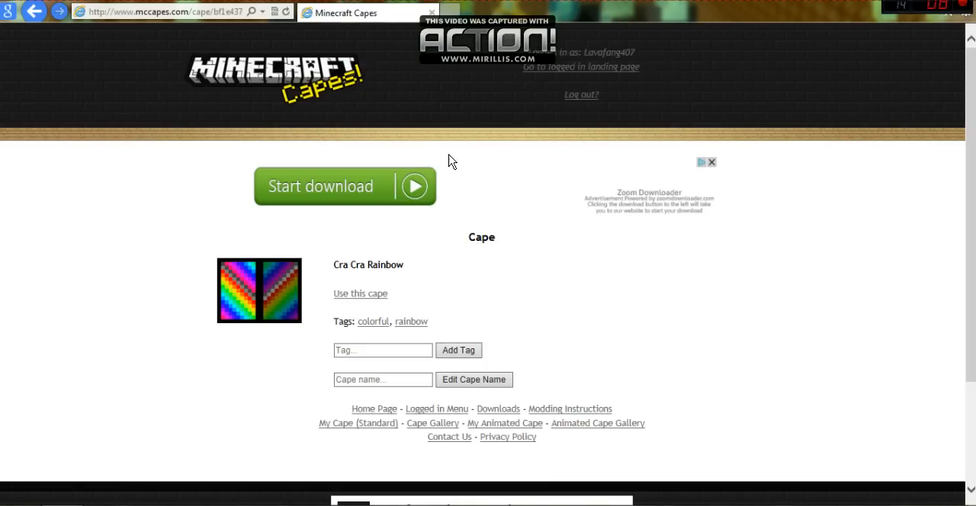
mouse_move(320, 242)
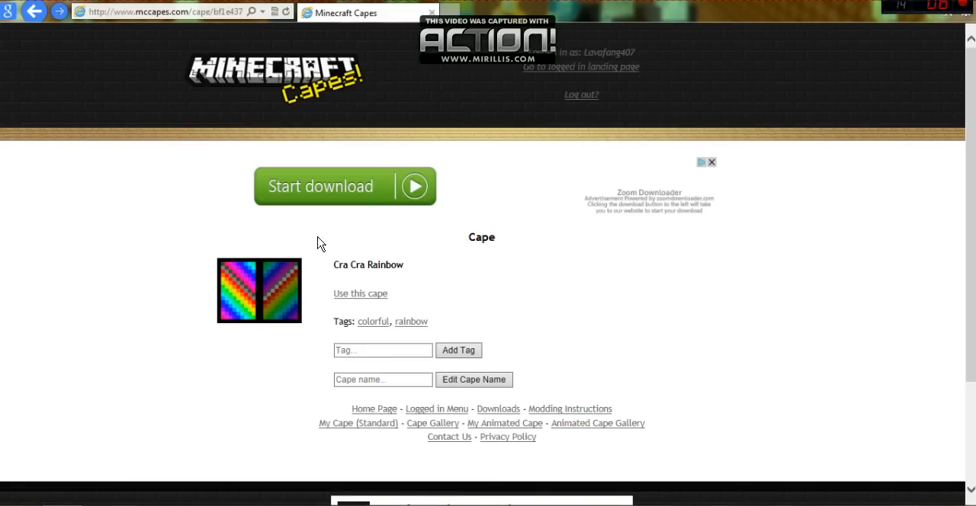
mouse_move(551, 217)
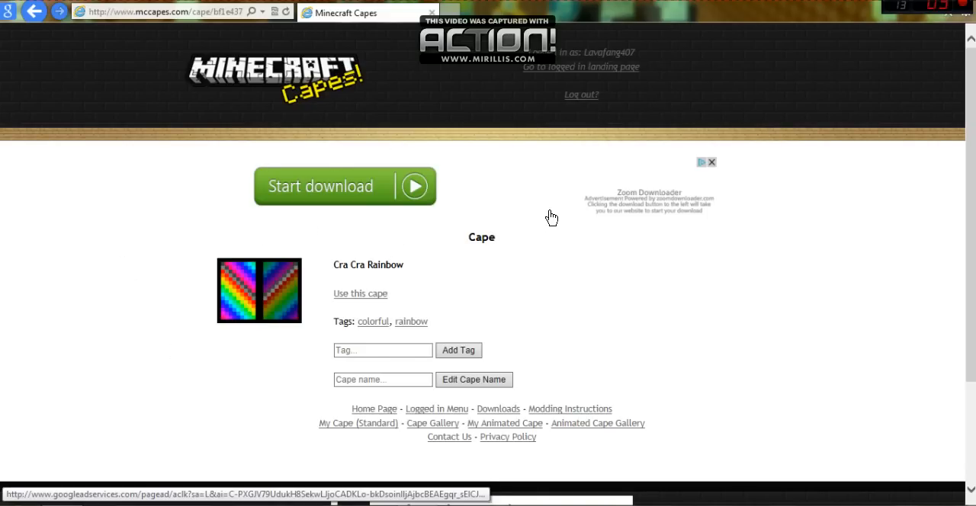
mouse_move(665, 33)
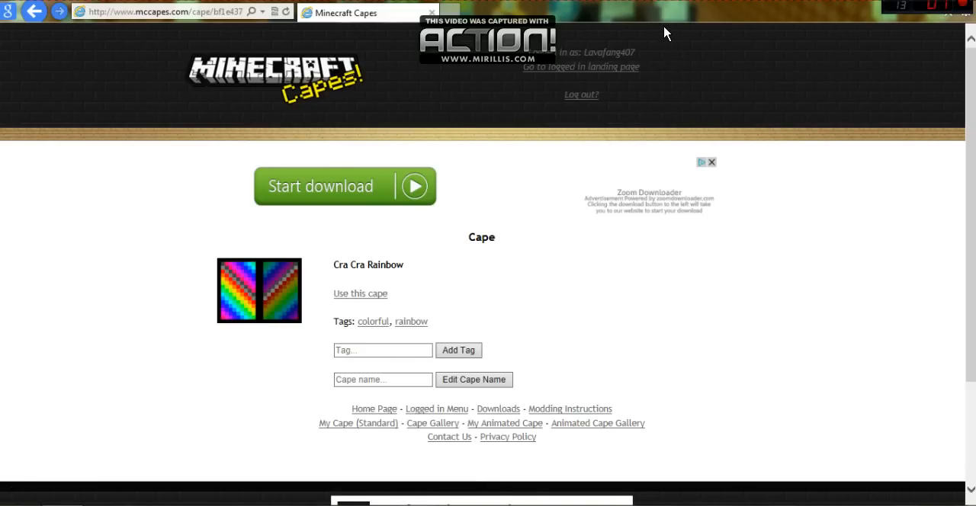
mouse_move(894, 90)
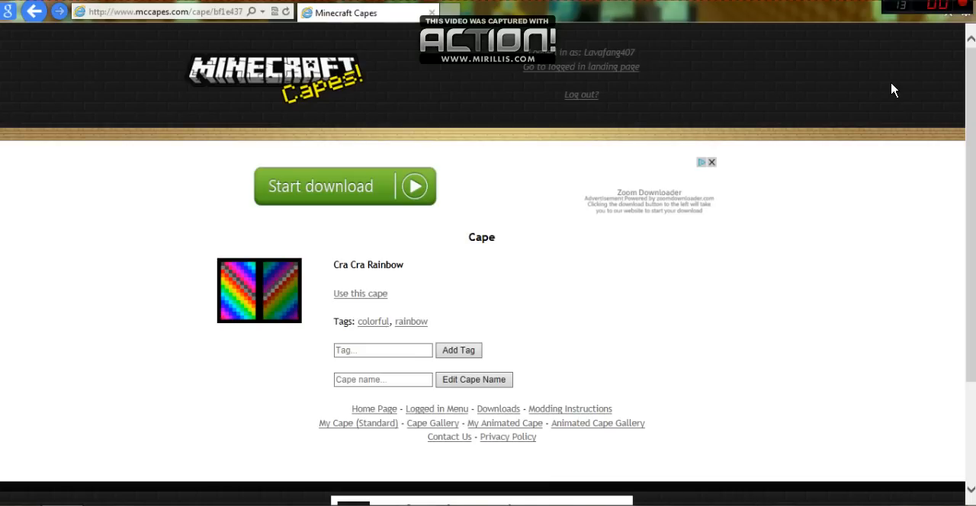
mouse_move(809, 68)
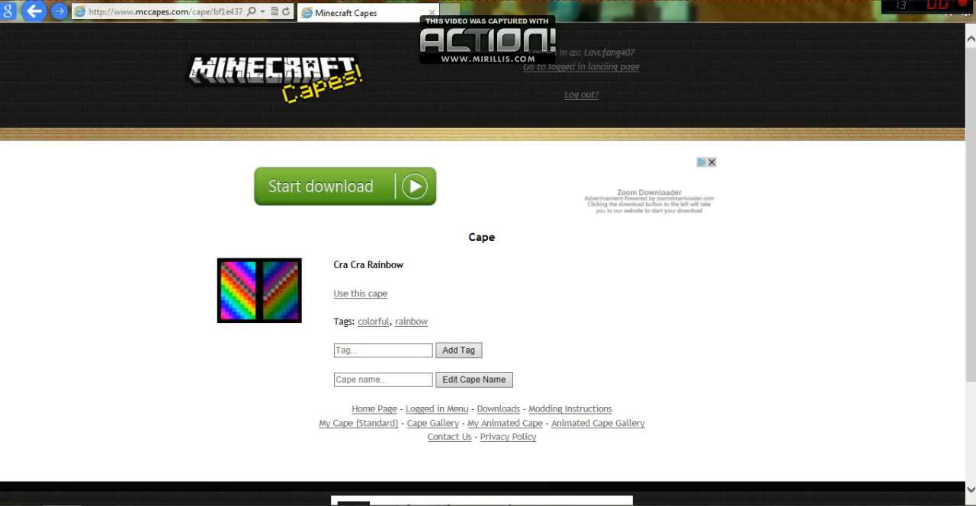
mouse_move(744, 121)
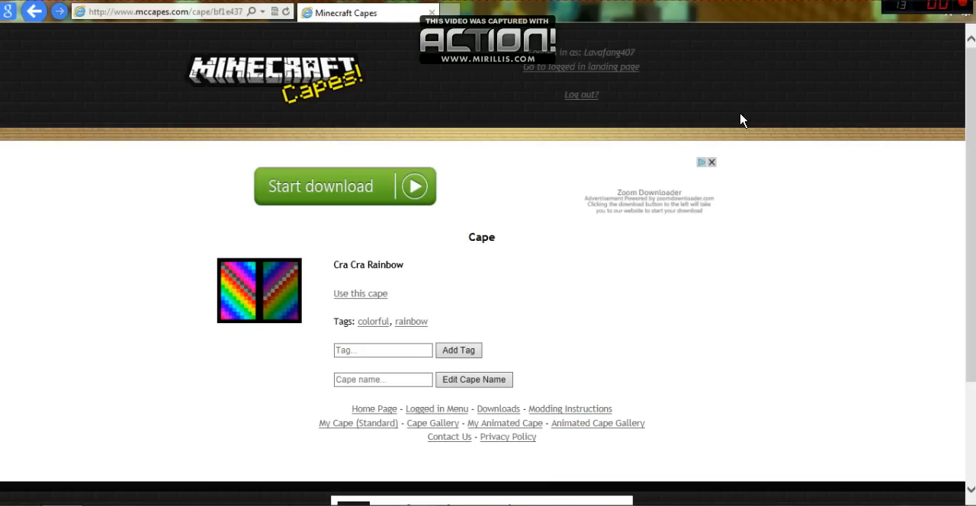
mouse_move(517, 284)
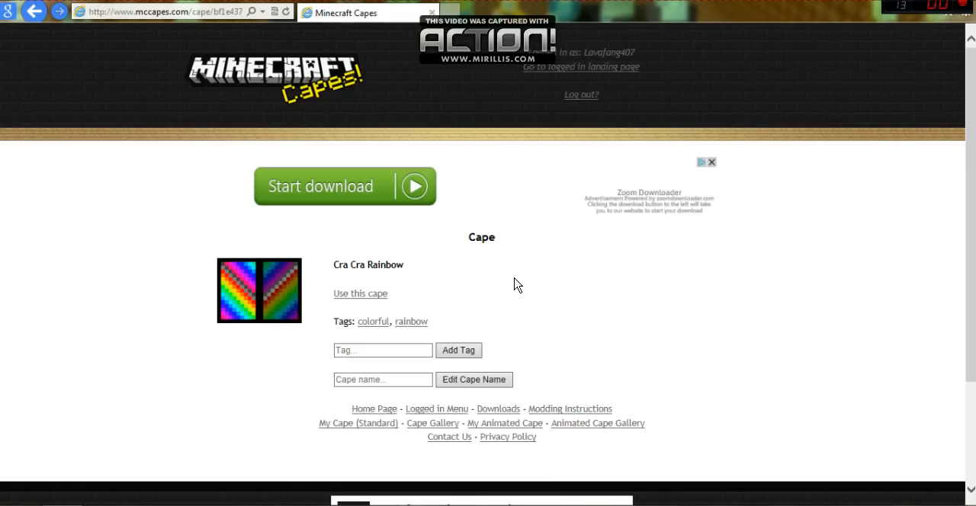
mouse_move(610, 211)
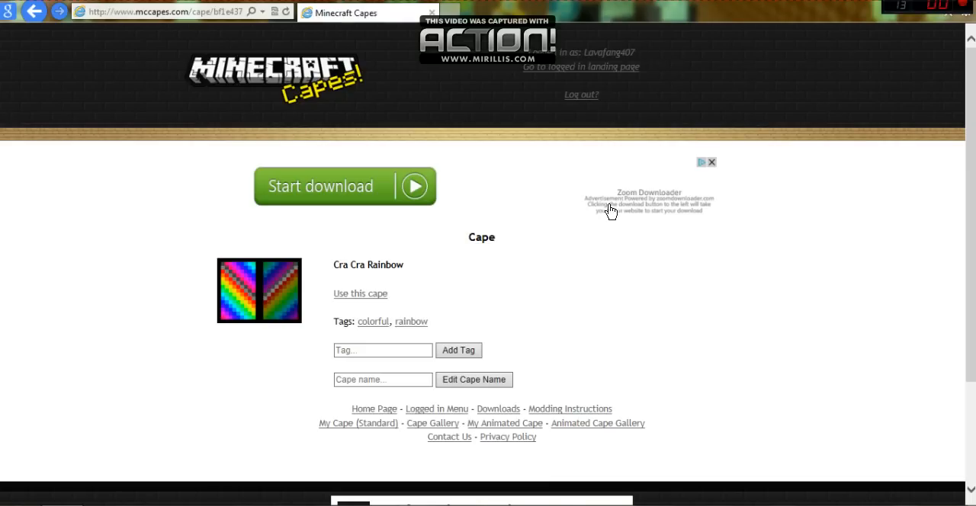
mouse_move(777, 82)
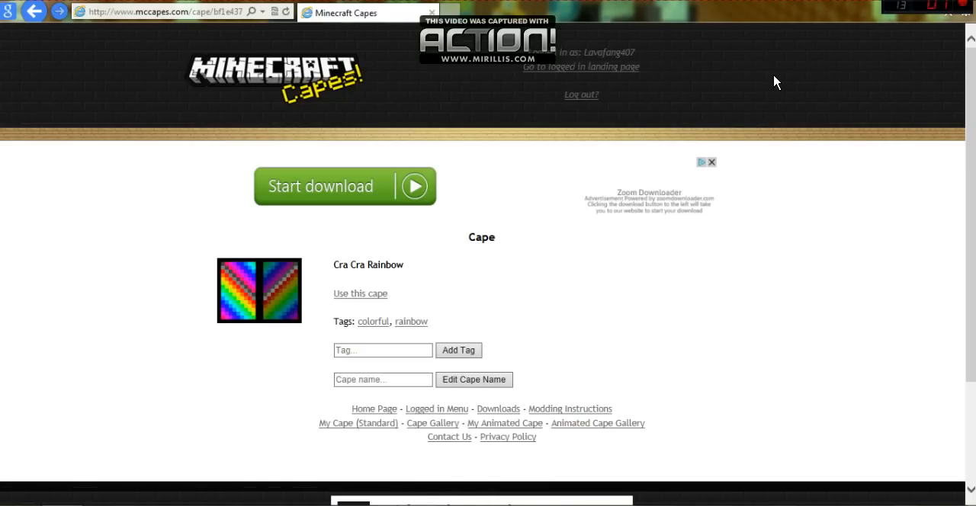
mouse_move(461, 296)
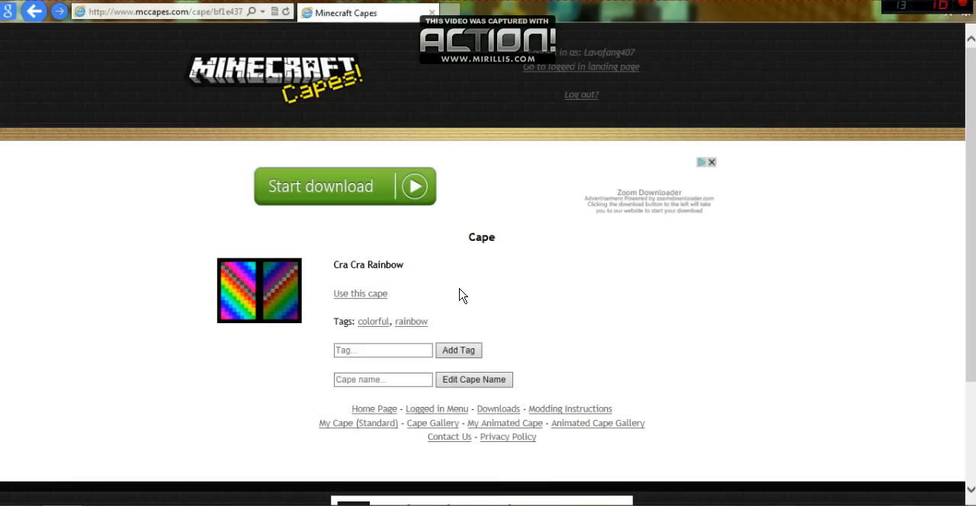
mouse_move(787, 71)
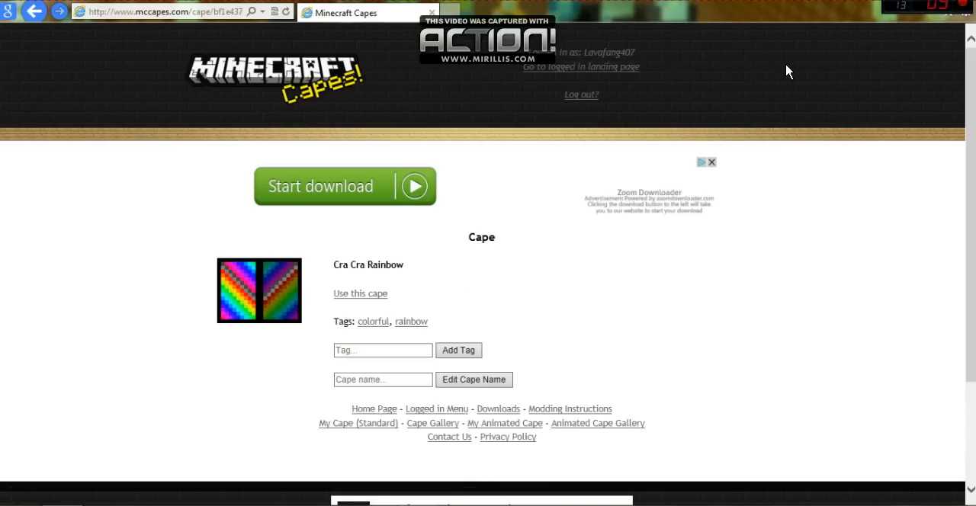
mouse_move(390, 313)
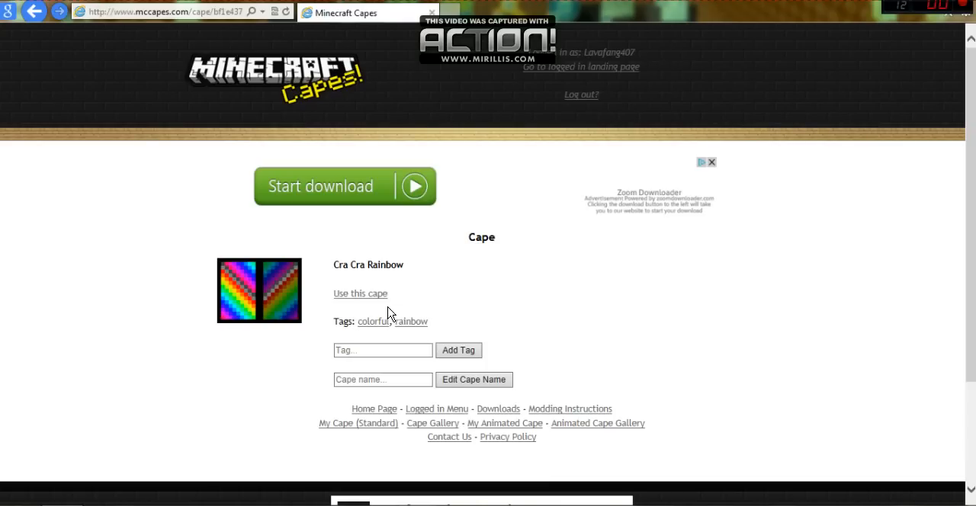
mouse_move(577, 276)
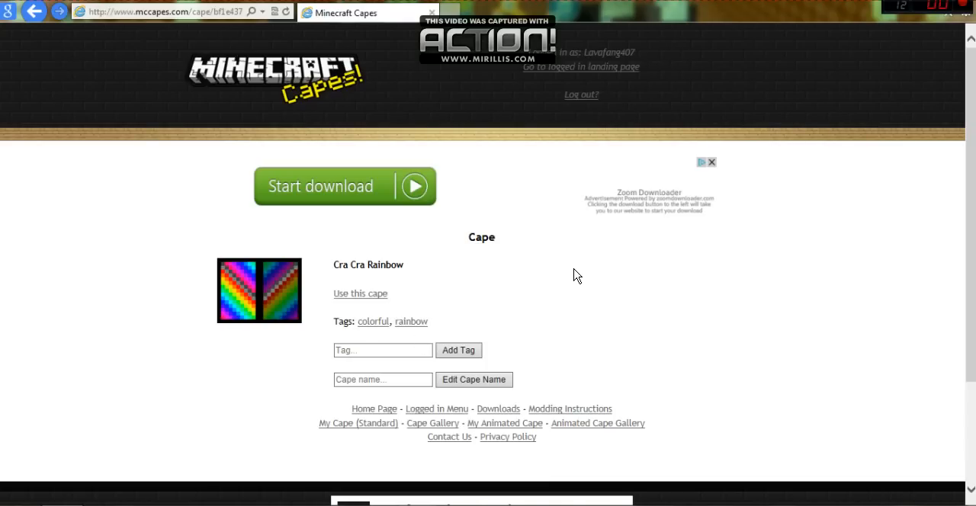
mouse_move(544, 28)
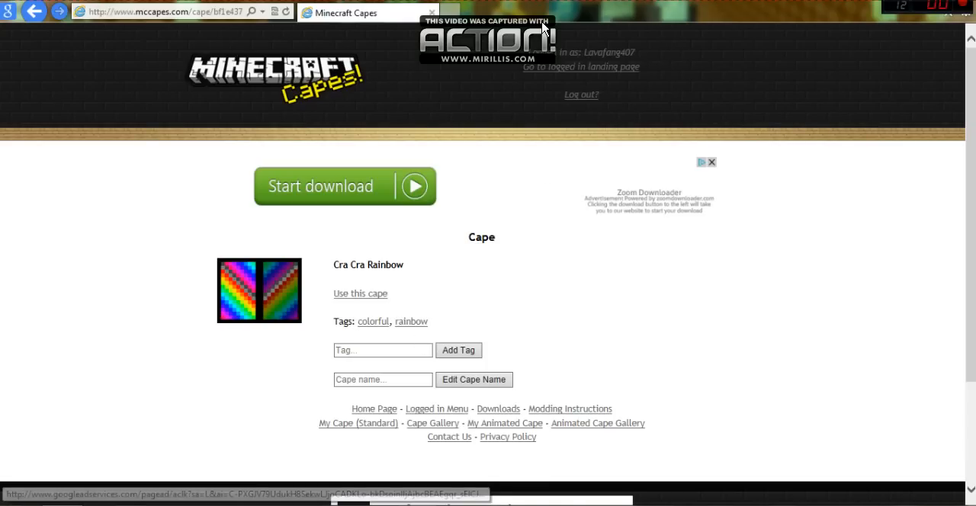
mouse_move(753, 65)
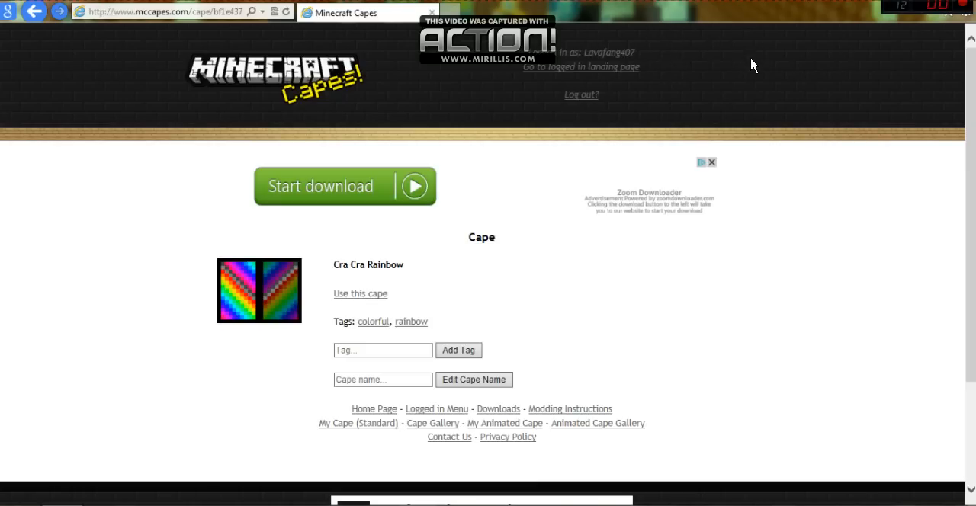
mouse_move(266, 243)
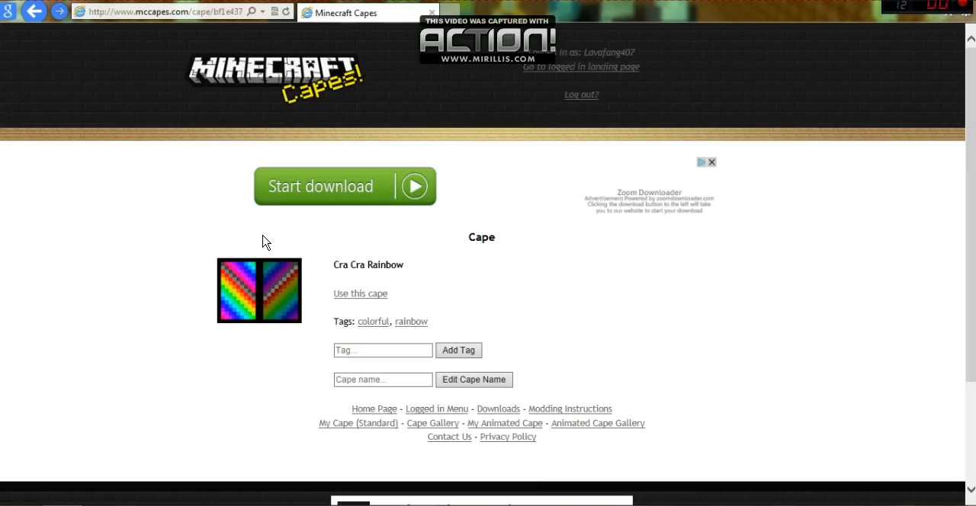
mouse_move(276, 218)
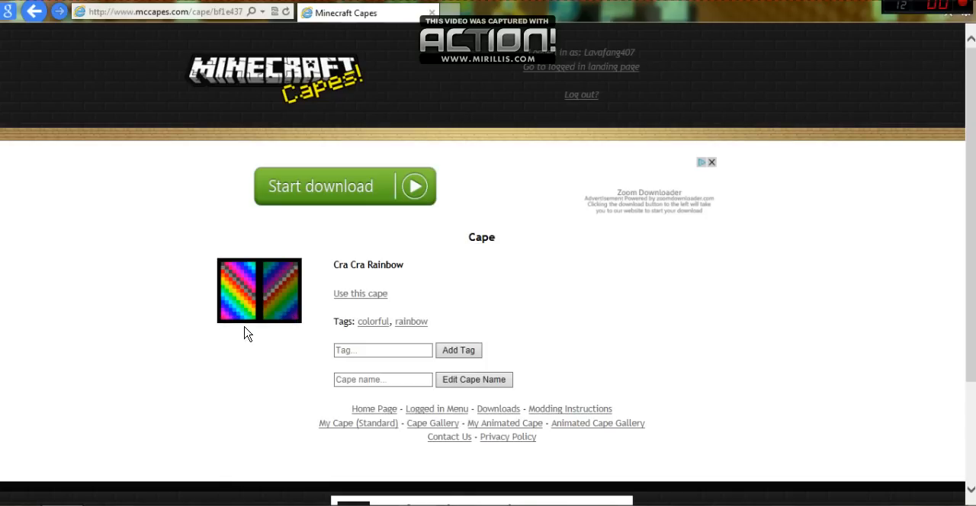
mouse_move(150, 202)
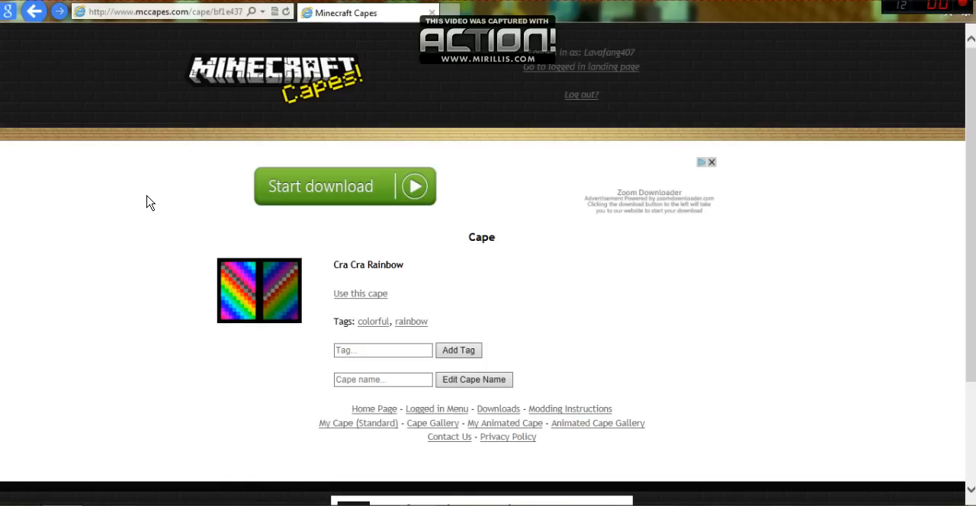
mouse_move(212, 187)
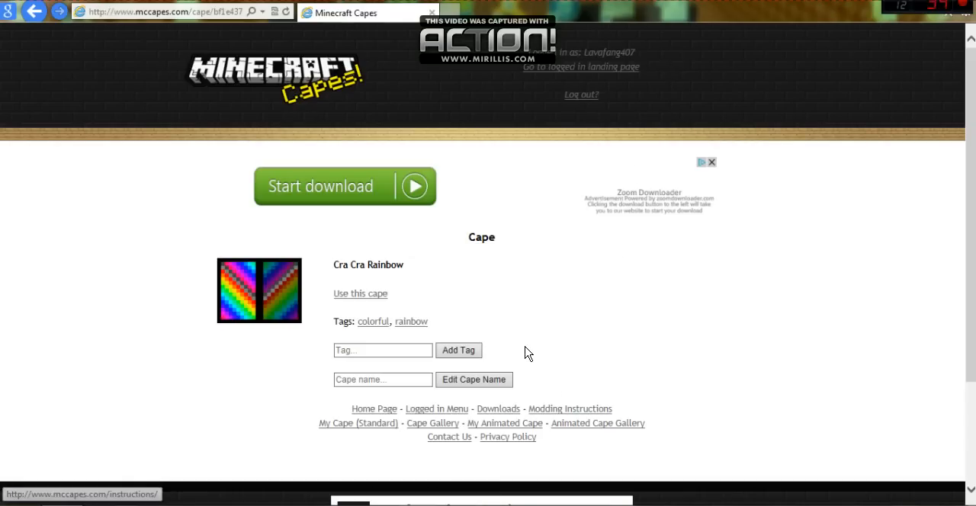
mouse_move(645, 144)
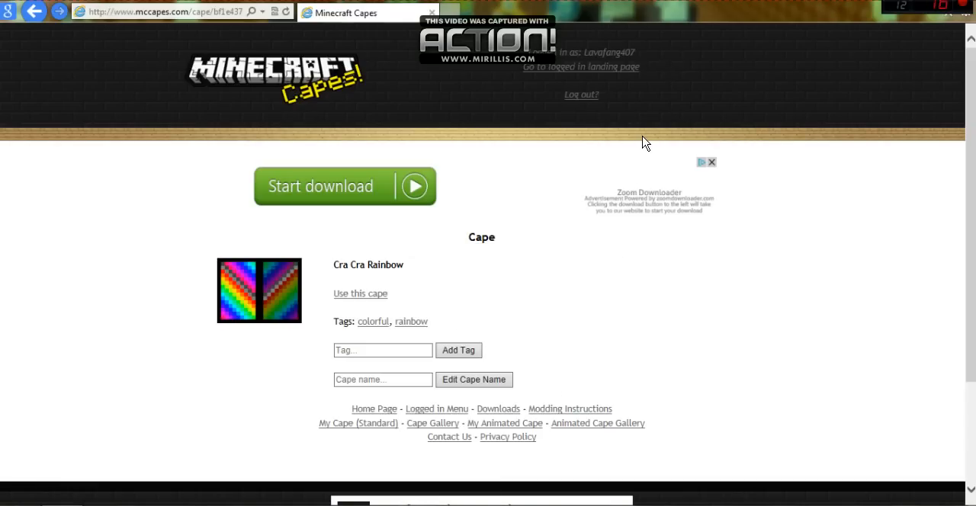
mouse_move(555, 308)
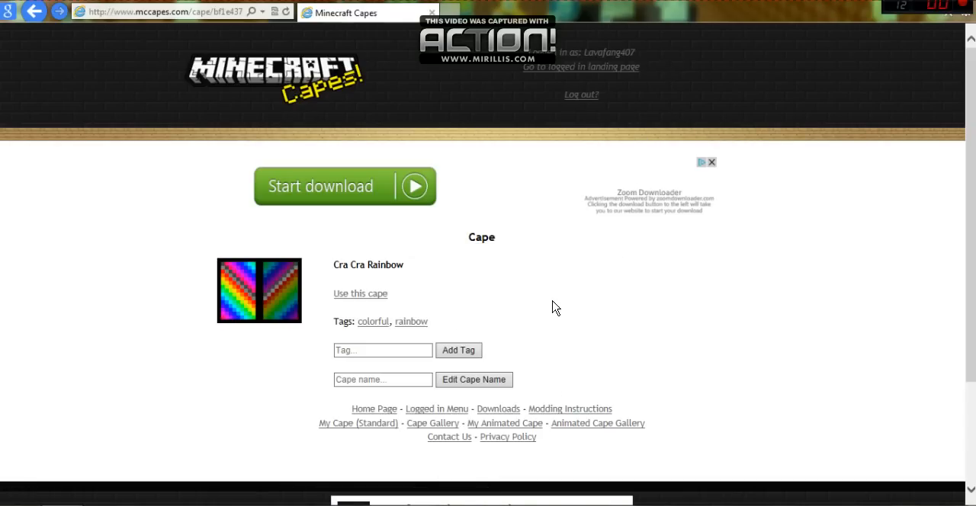
mouse_move(131, 382)
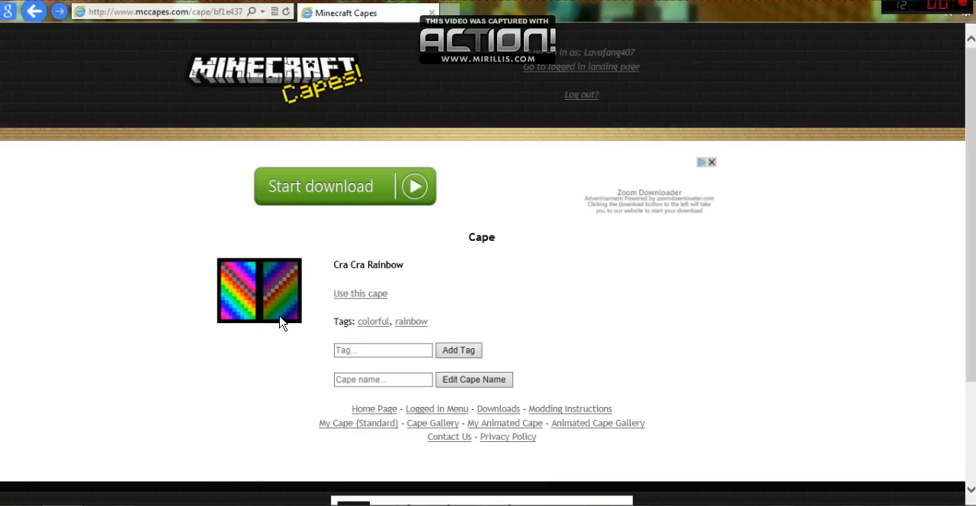
mouse_move(176, 346)
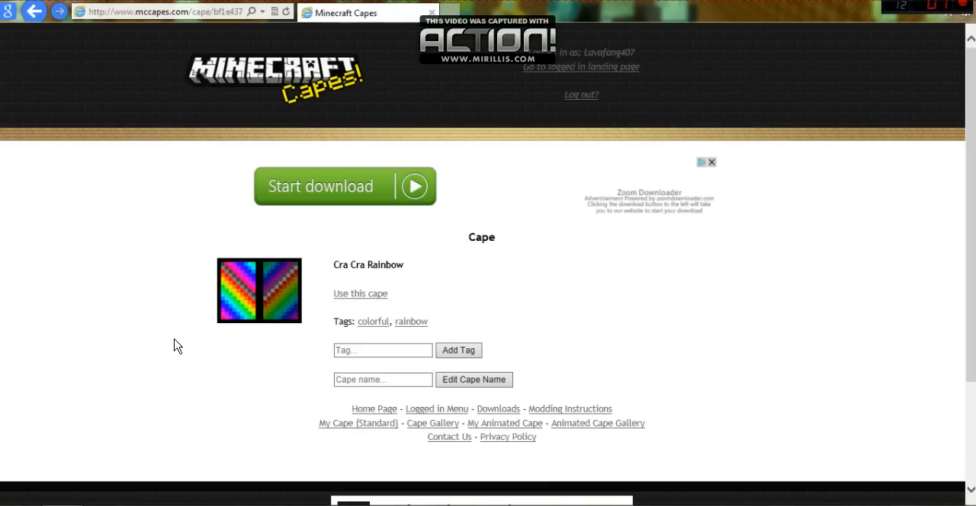
mouse_move(129, 203)
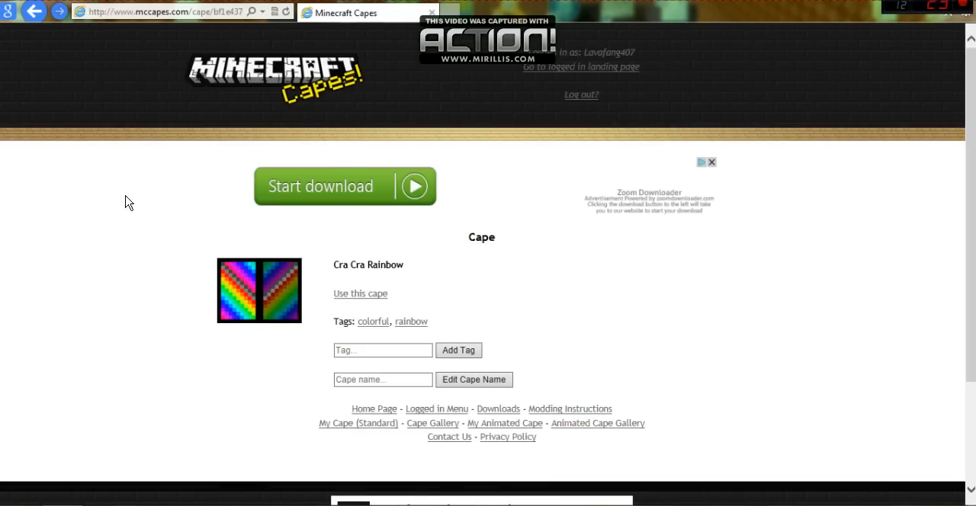
mouse_move(302, 325)
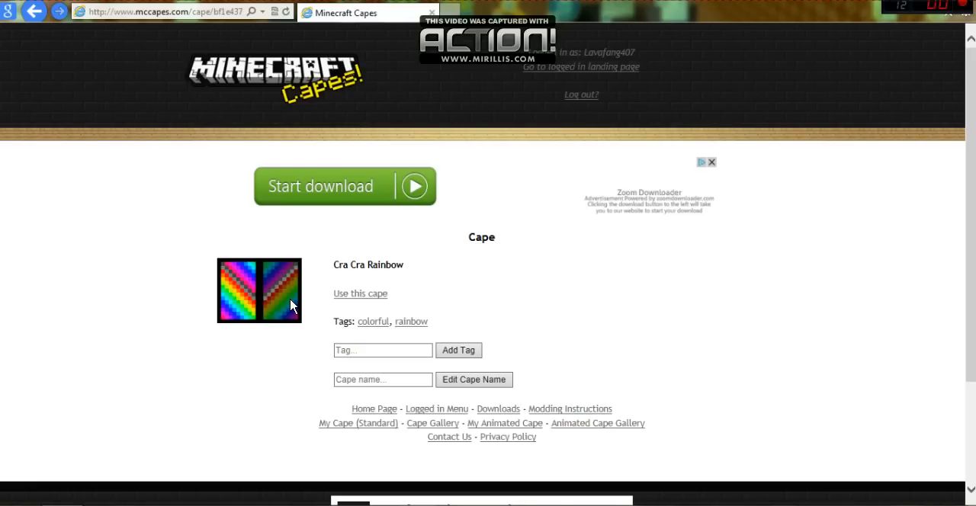
mouse_move(283, 305)
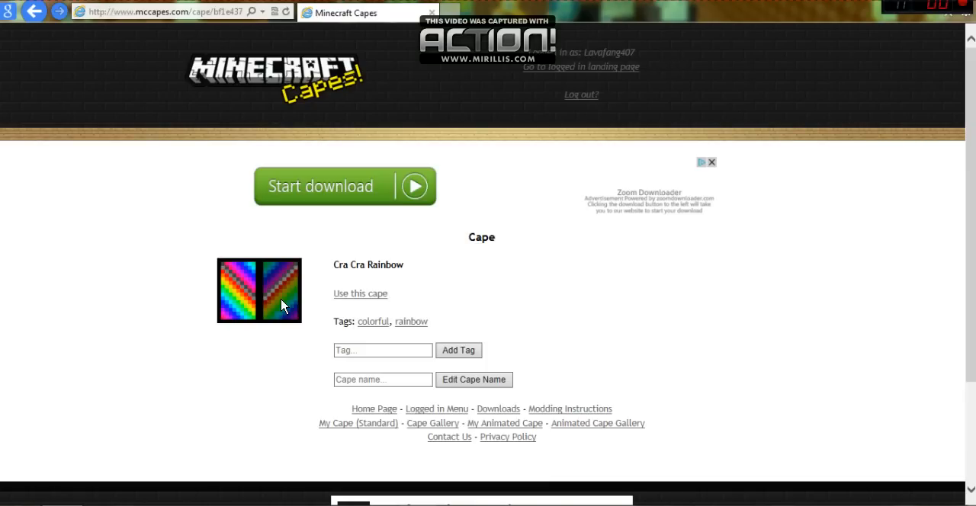
mouse_move(246, 377)
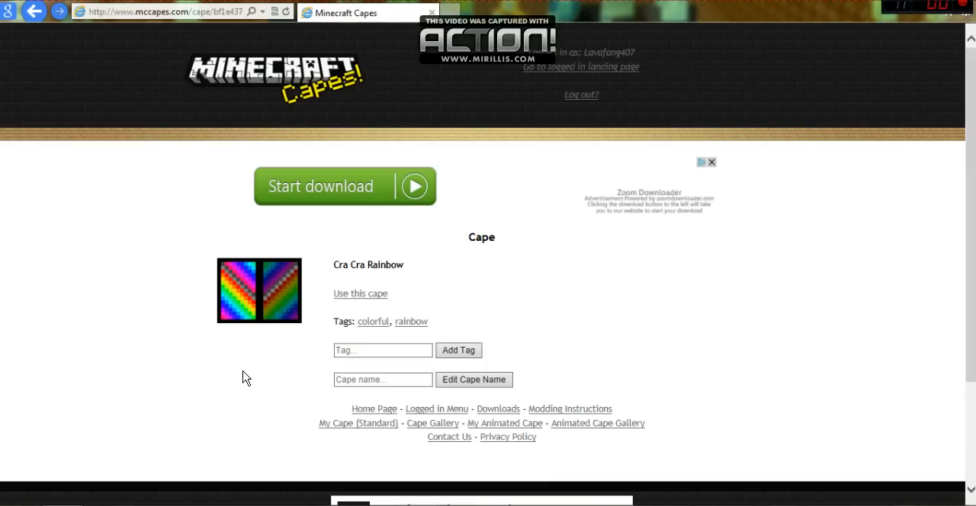
mouse_move(267, 394)
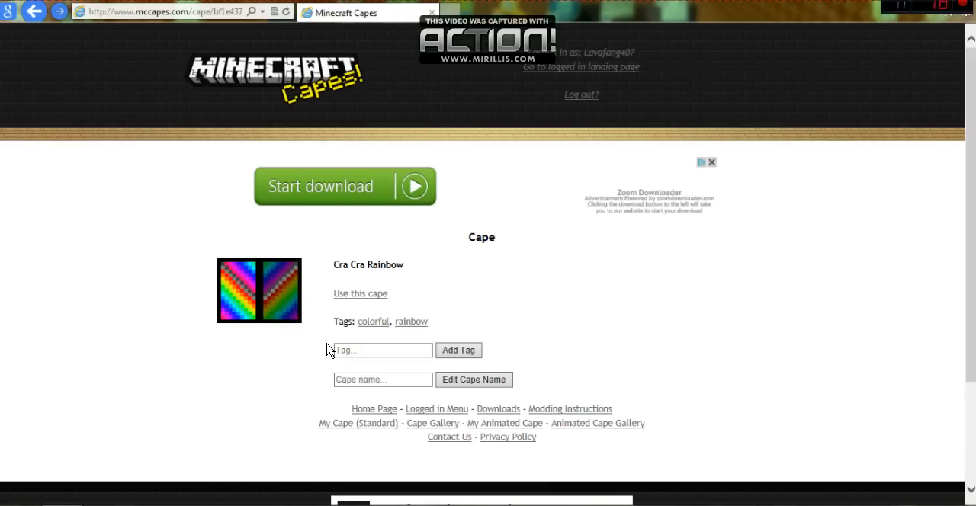
mouse_move(615, 187)
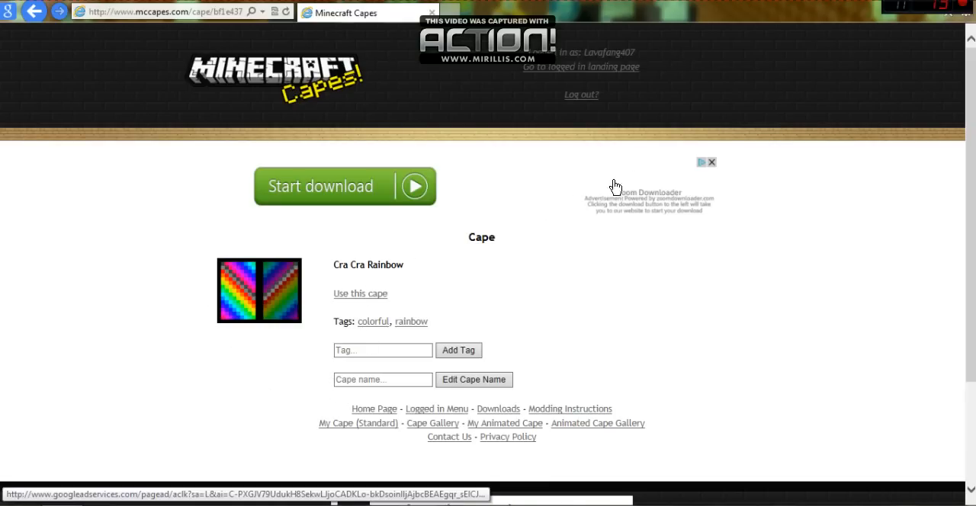
mouse_move(355, 316)
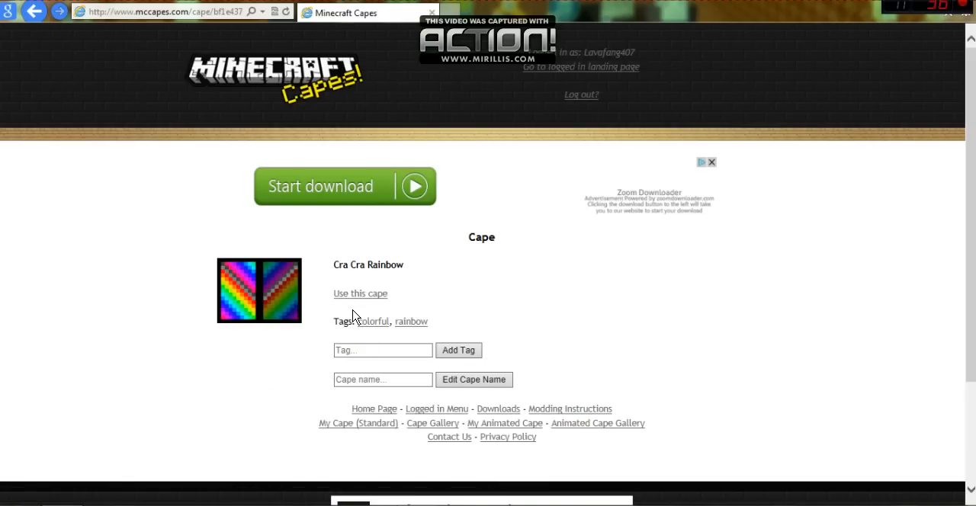
mouse_move(743, 305)
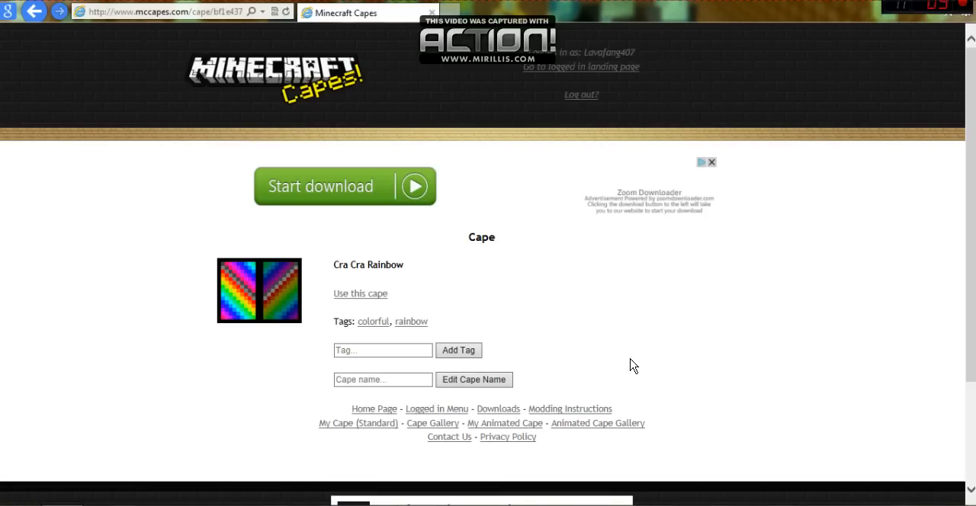
mouse_move(624, 311)
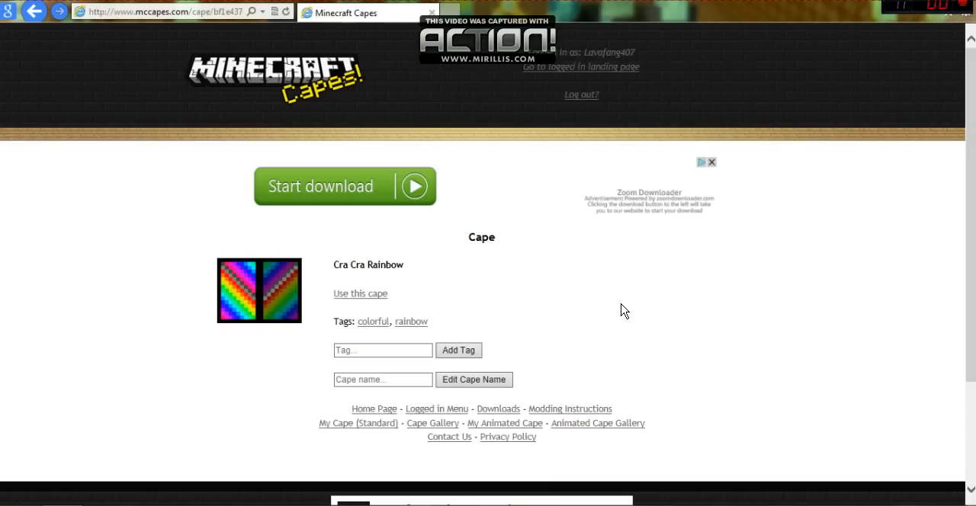
mouse_move(461, 239)
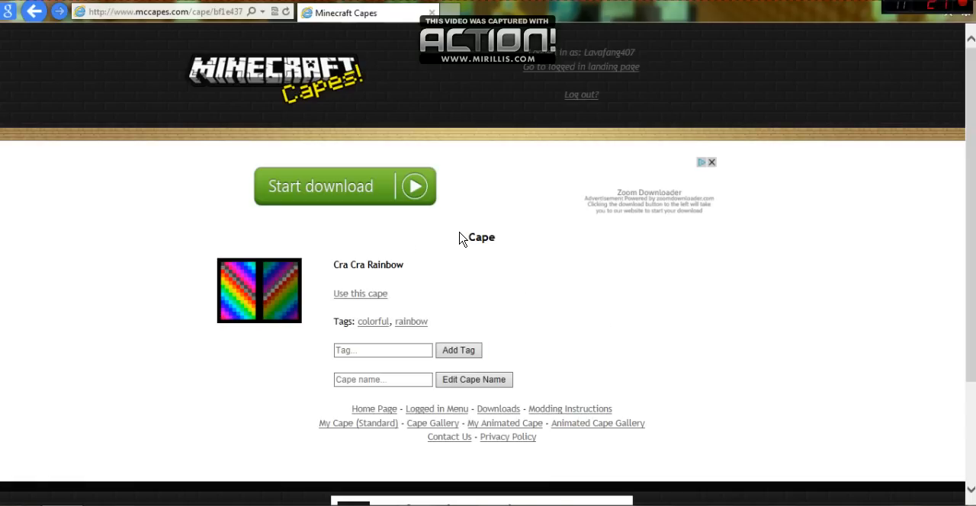
mouse_move(606, 225)
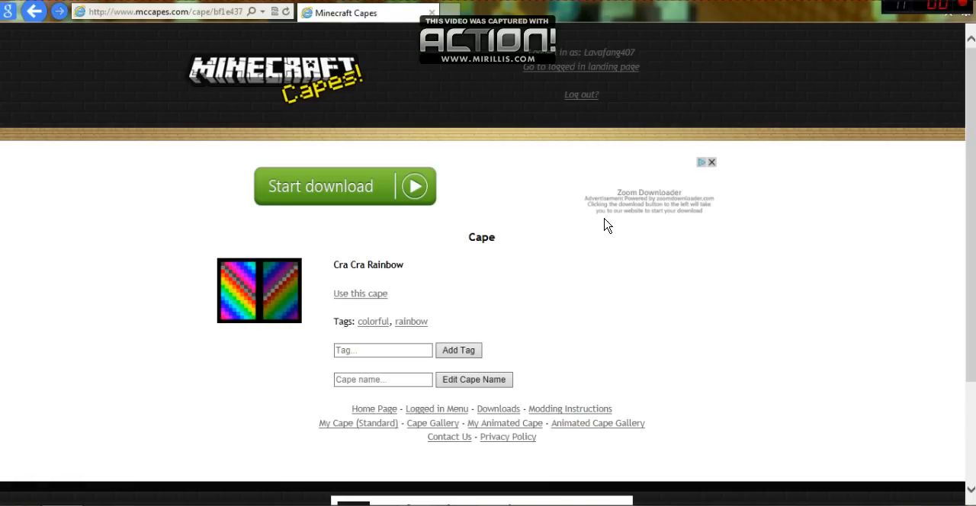
mouse_move(576, 281)
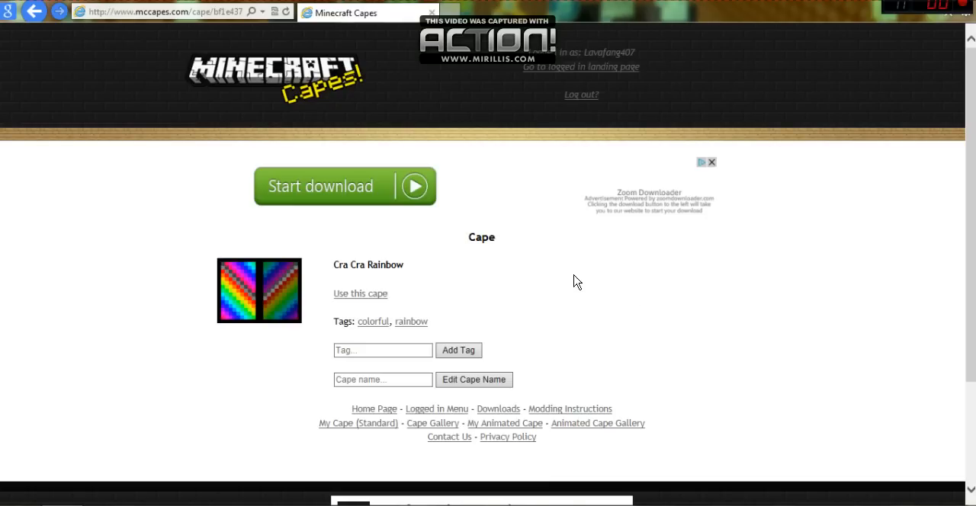
mouse_move(537, 313)
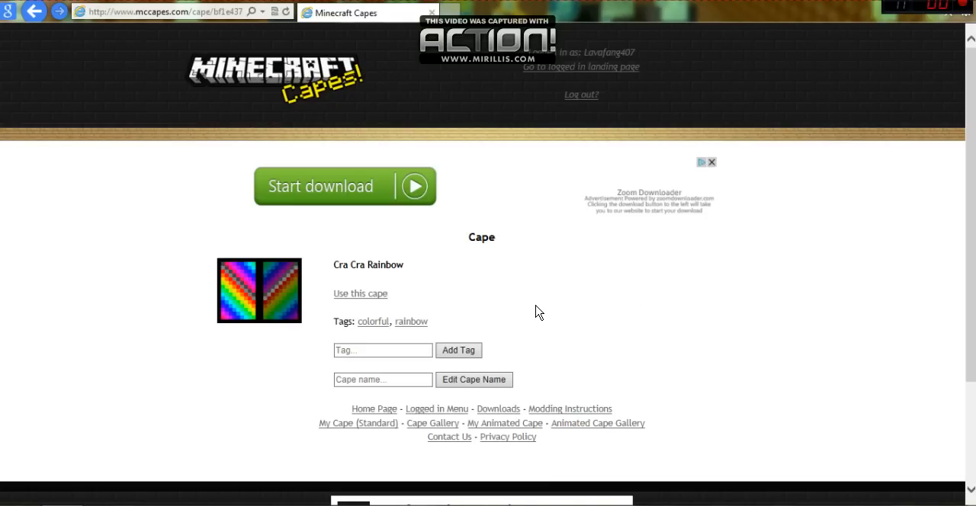
mouse_move(528, 235)
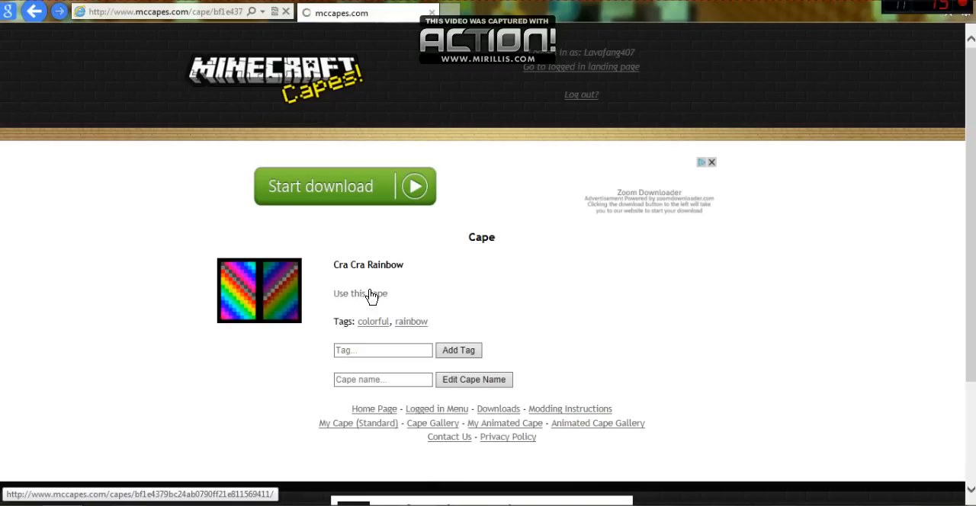
Select 'Use this cape' to enable the rainbow cape
left_click(359, 294)
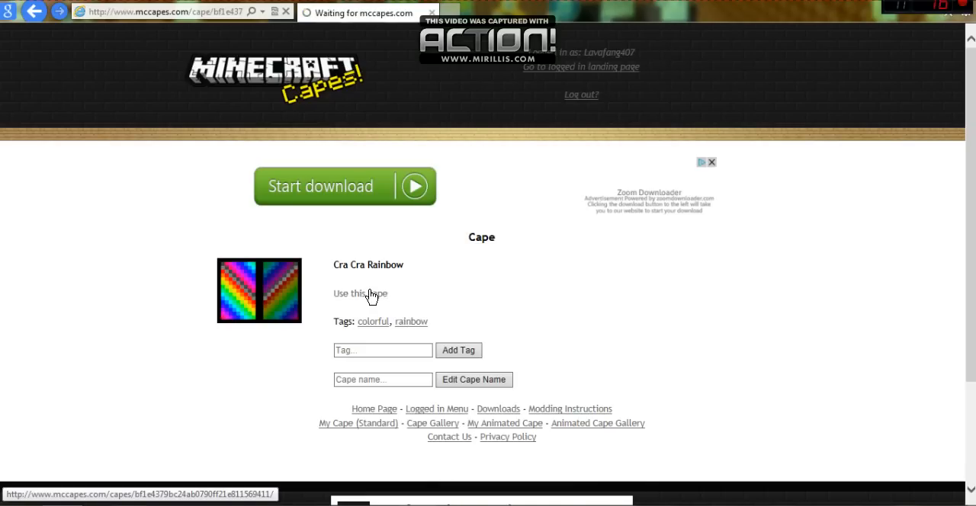
left_click(359, 293)
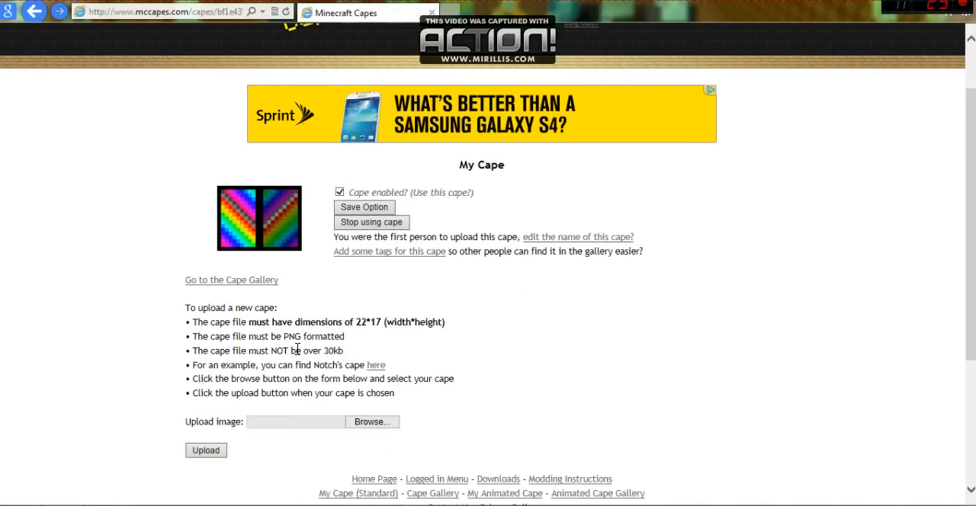
mouse_move(373, 422)
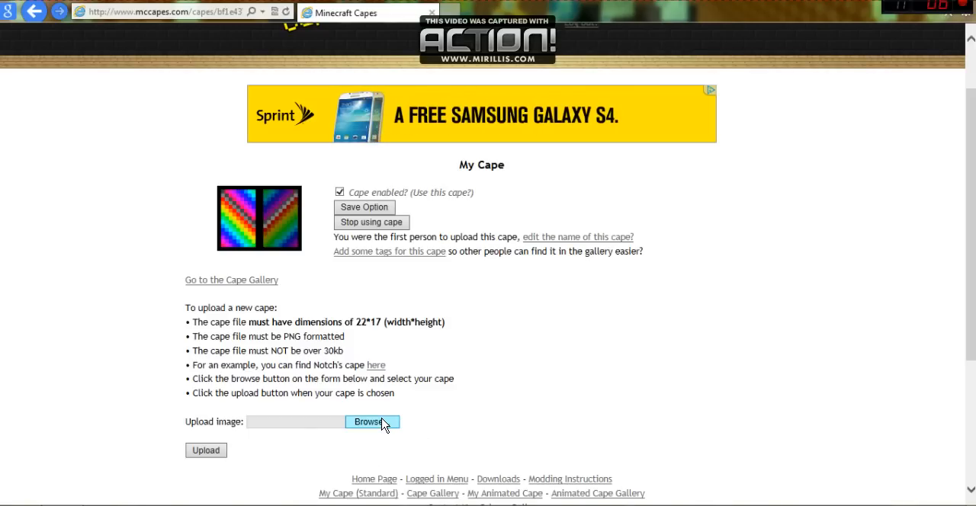
mouse_move(349, 297)
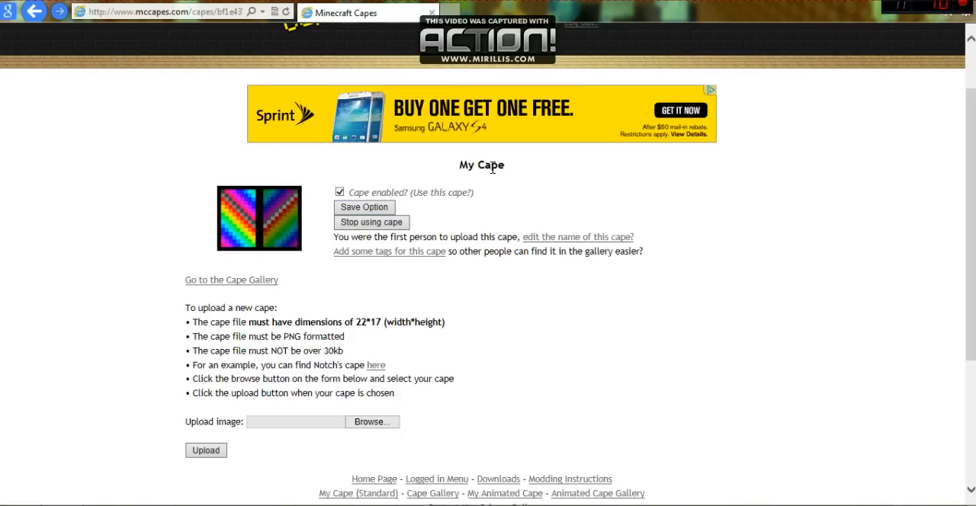
mouse_move(575, 193)
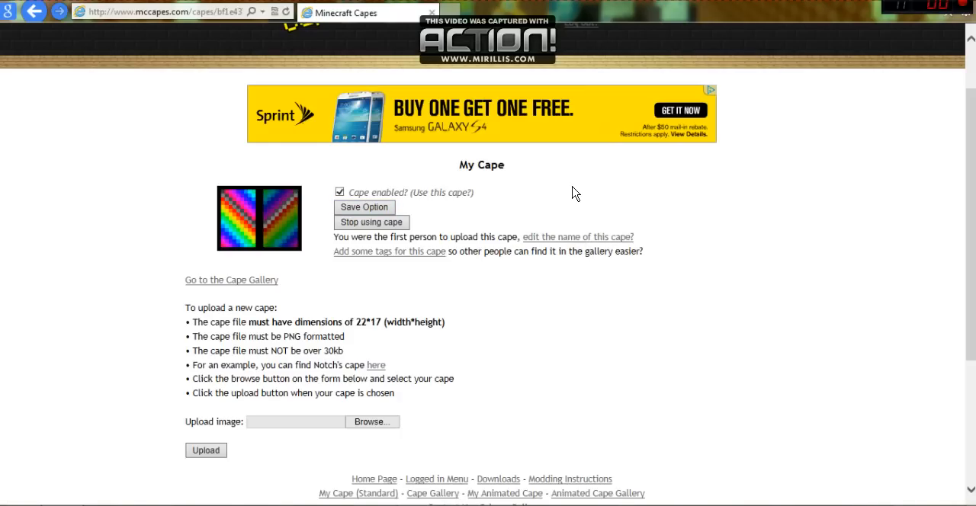
mouse_move(560, 225)
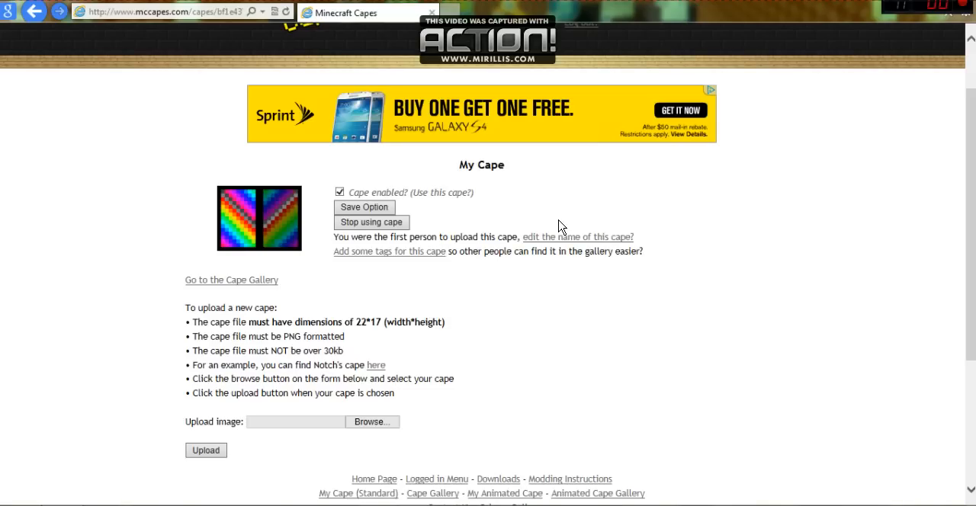
mouse_move(577, 236)
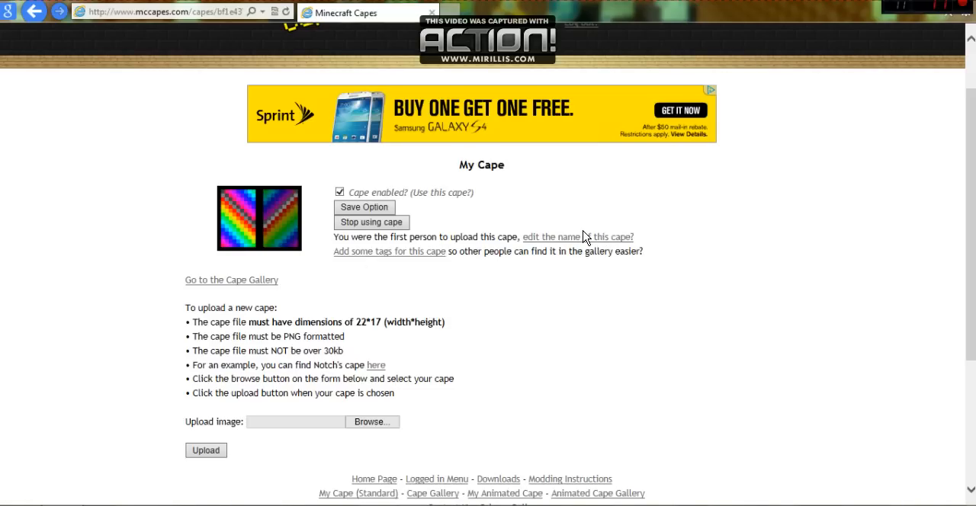
mouse_move(494, 253)
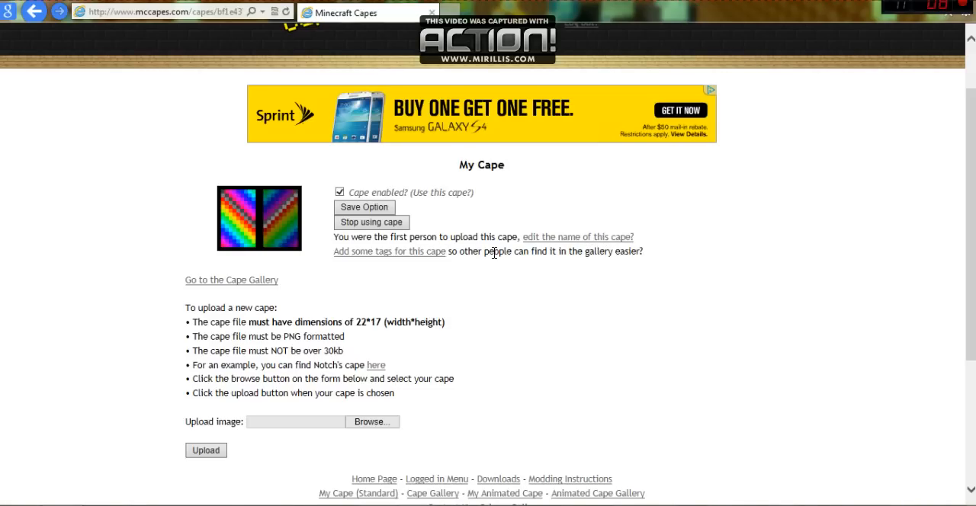
mouse_move(431, 259)
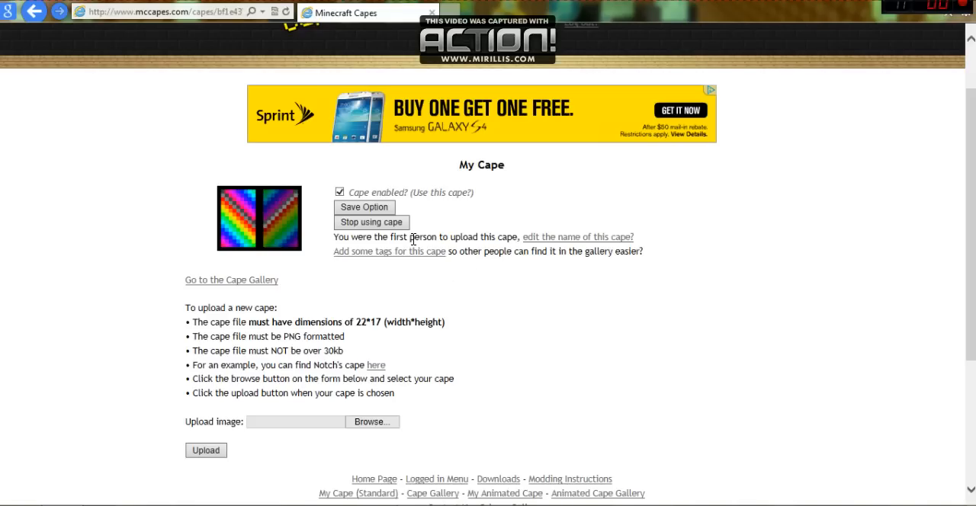
mouse_move(439, 260)
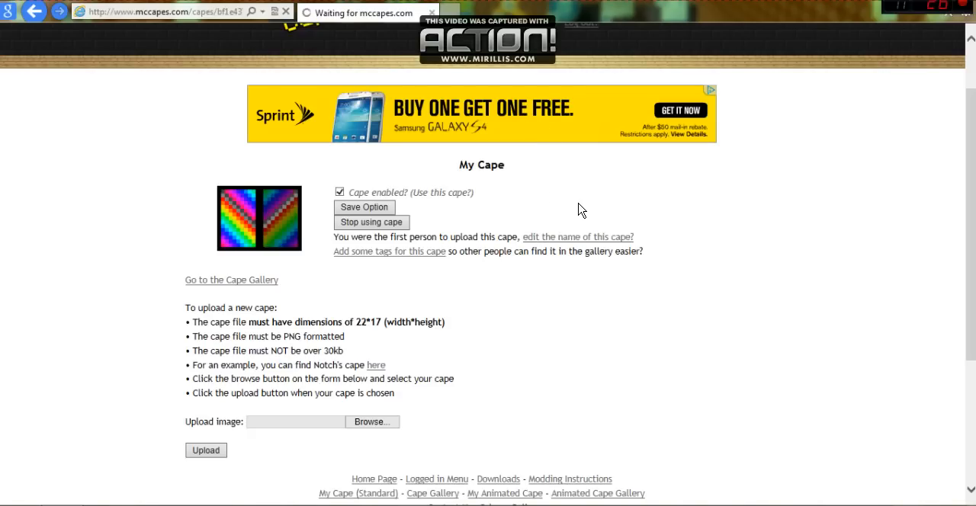
mouse_move(596, 218)
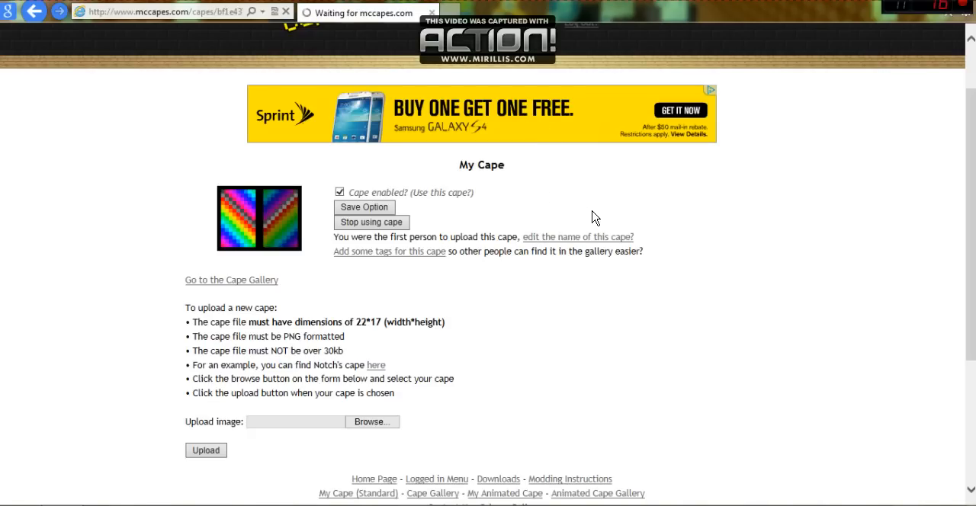
mouse_move(572, 199)
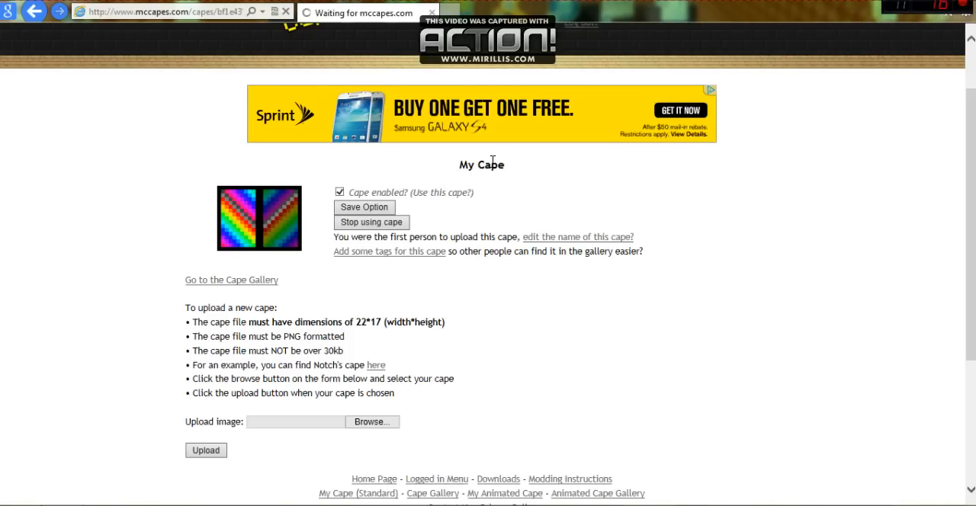
mouse_move(477, 178)
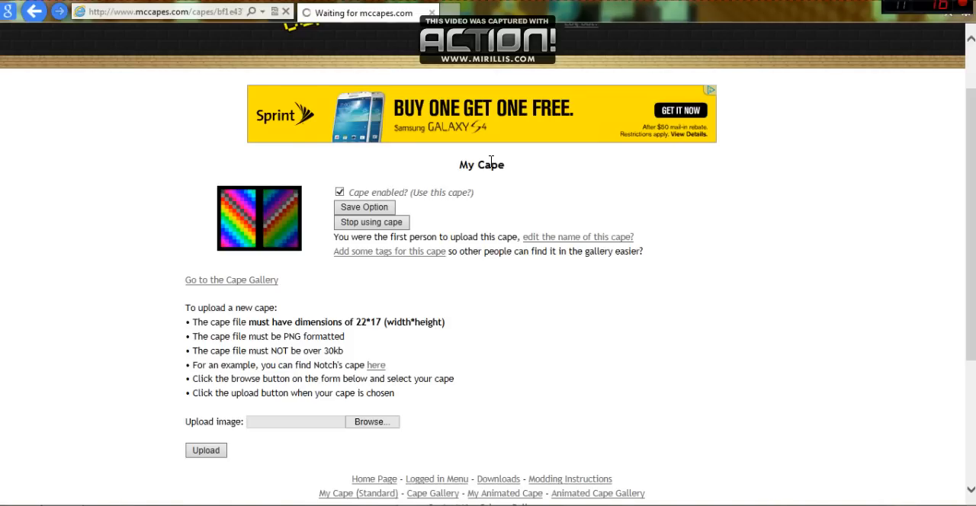
Add the tag 'cape' to the Cra Cra Rainbow cape page
left_click(577, 236)
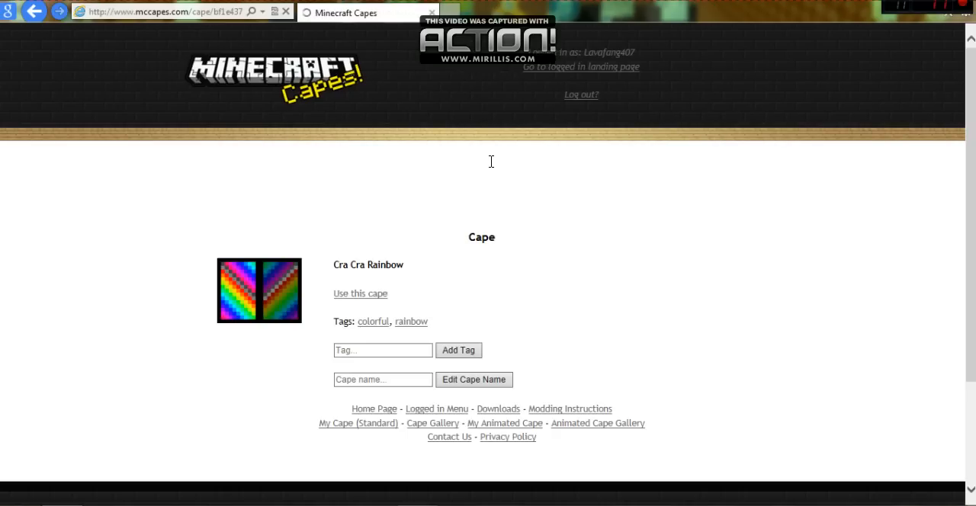
left_click(383, 350)
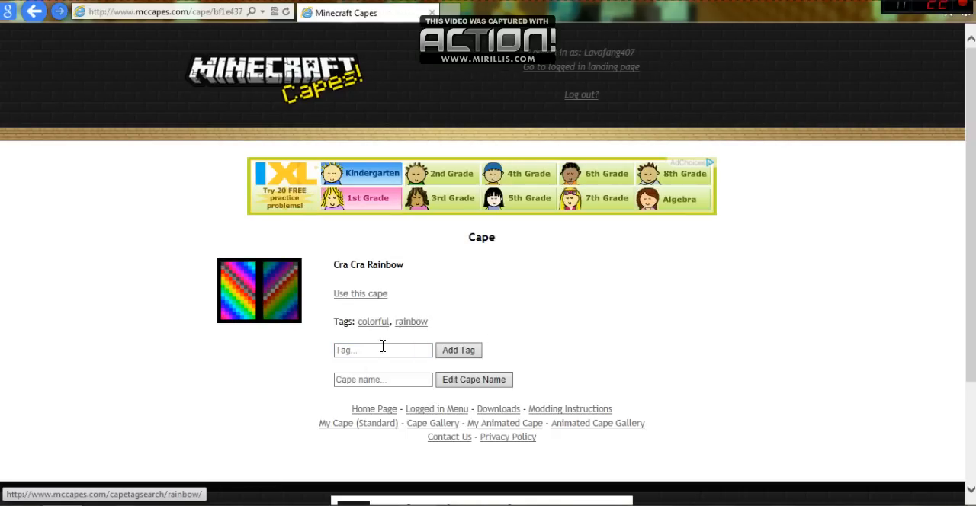
type("c")
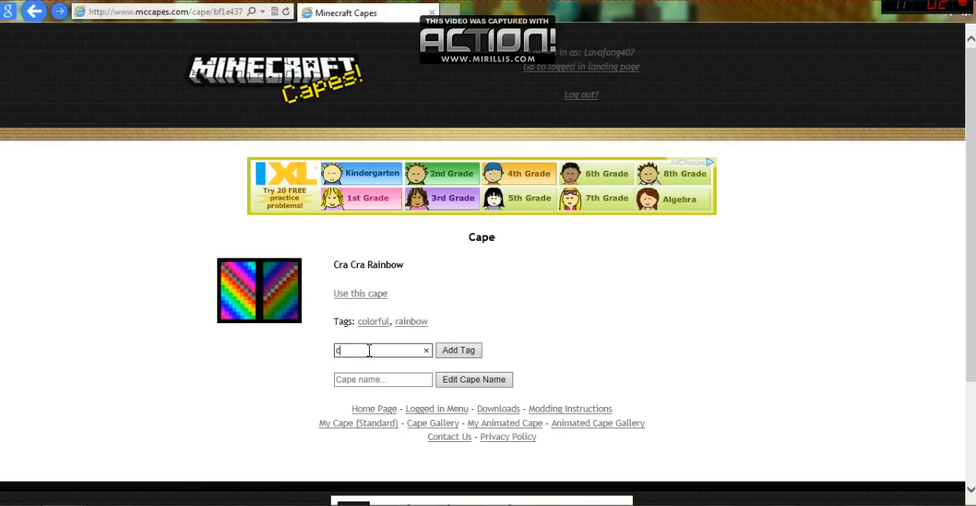
type("ape")
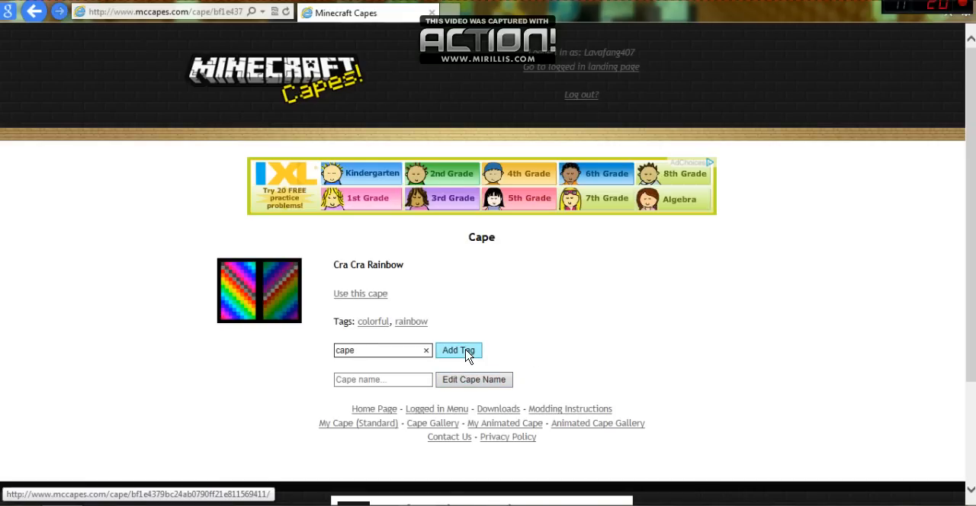
left_click(457, 351)
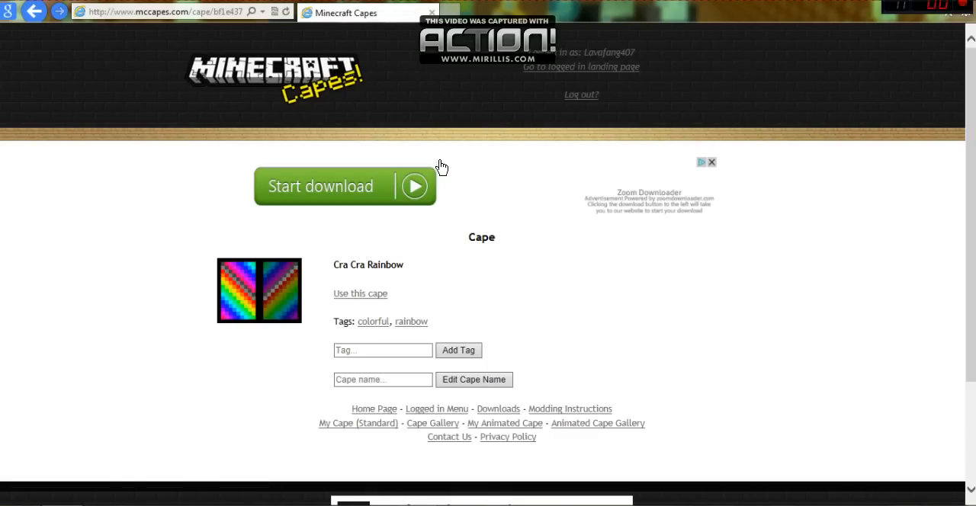
mouse_move(423, 76)
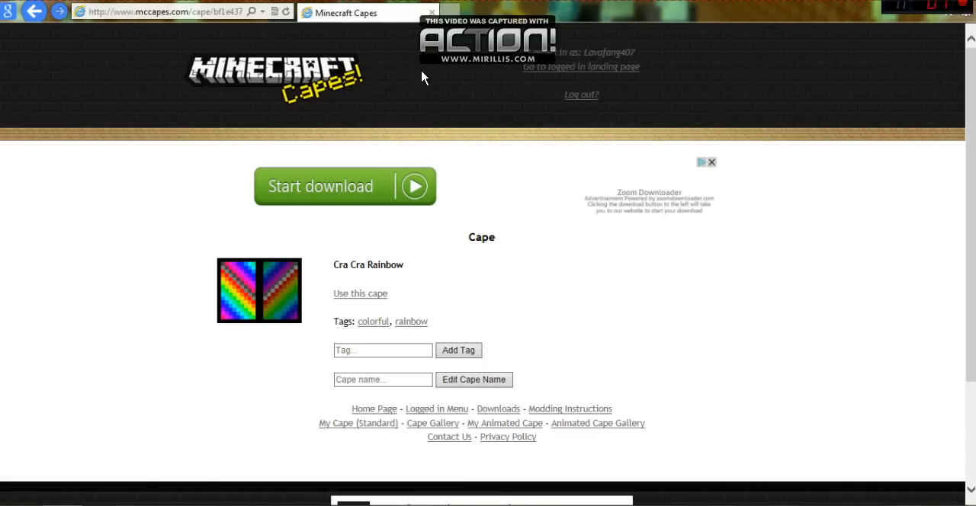
mouse_move(534, 264)
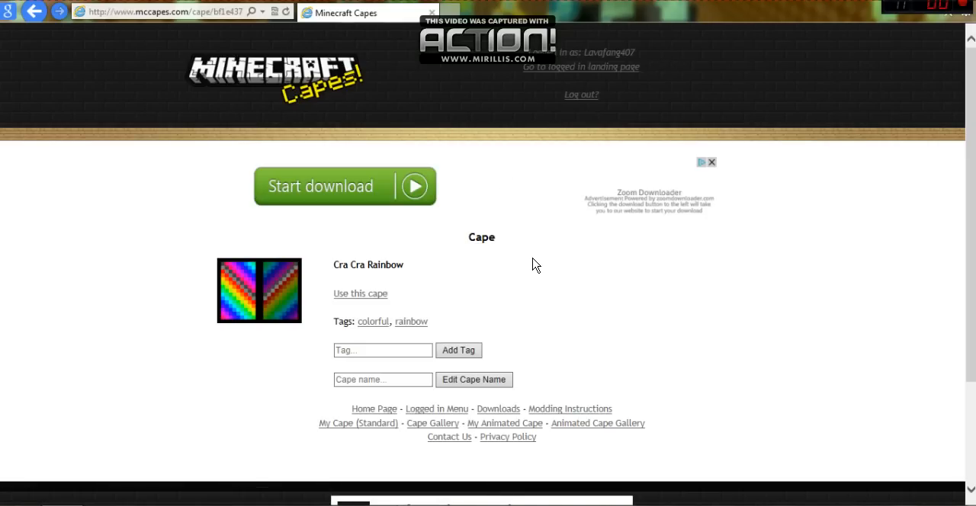
mouse_move(809, 14)
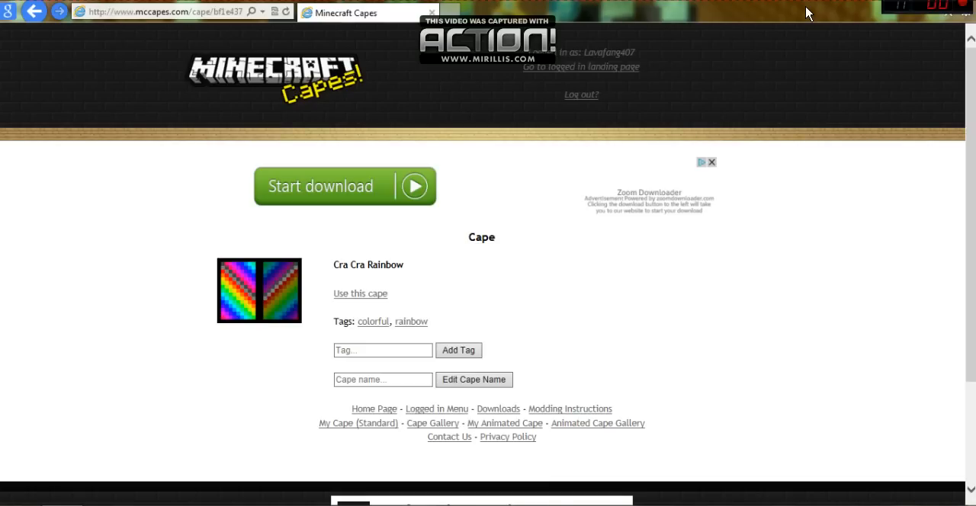
mouse_move(430, 325)
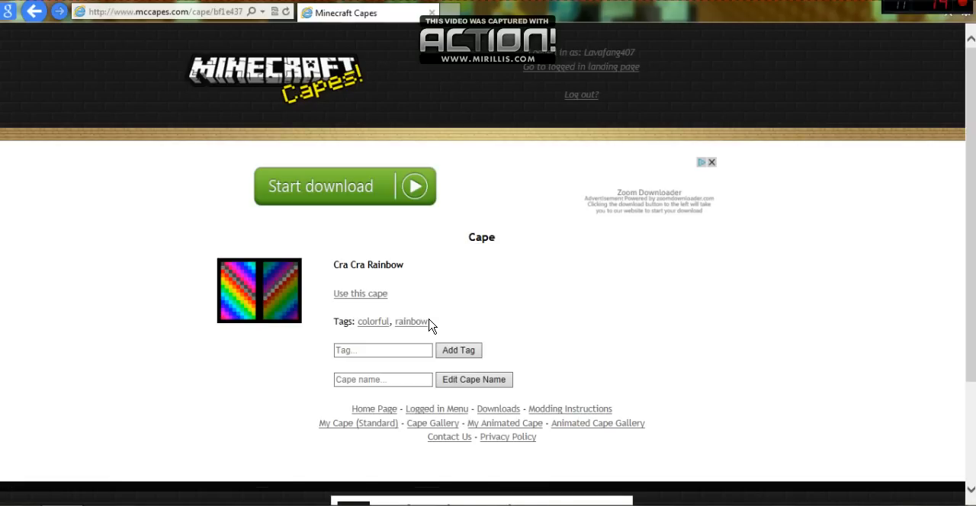
mouse_move(767, 318)
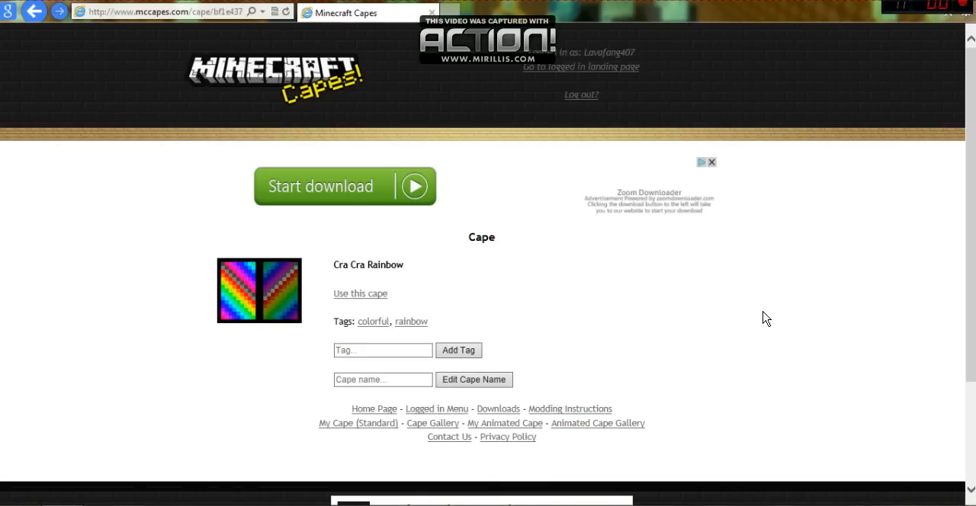